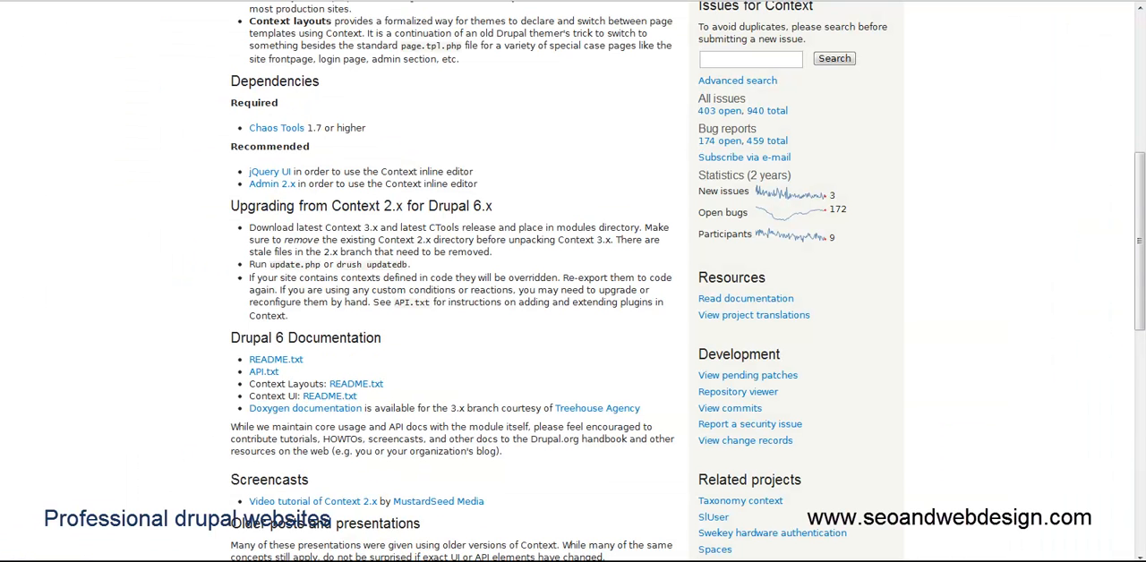
pyautogui.moveTo(175, 323)
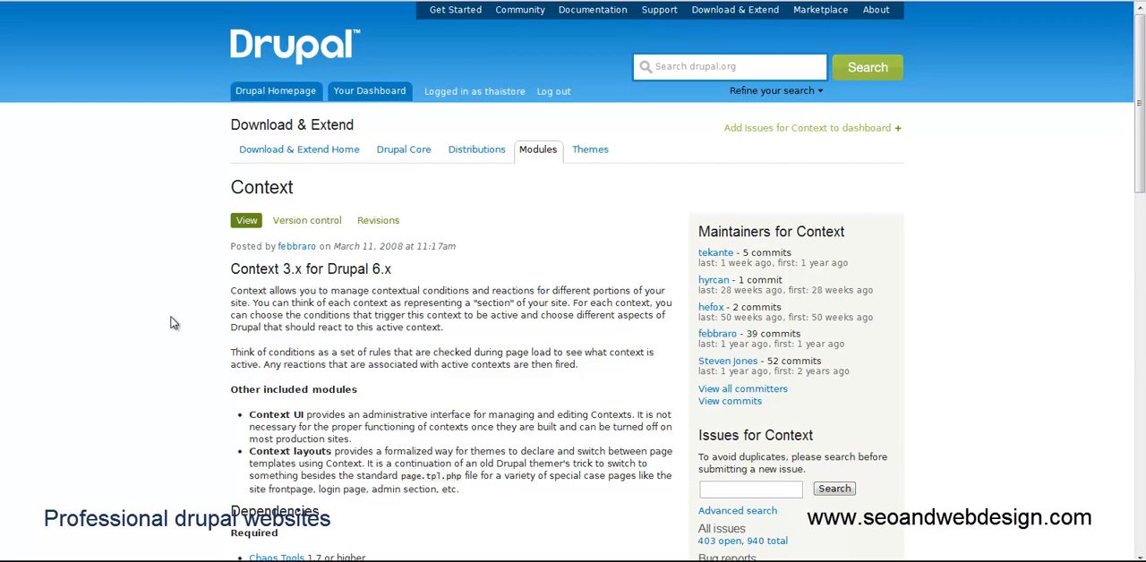
pyautogui.moveTo(261, 144)
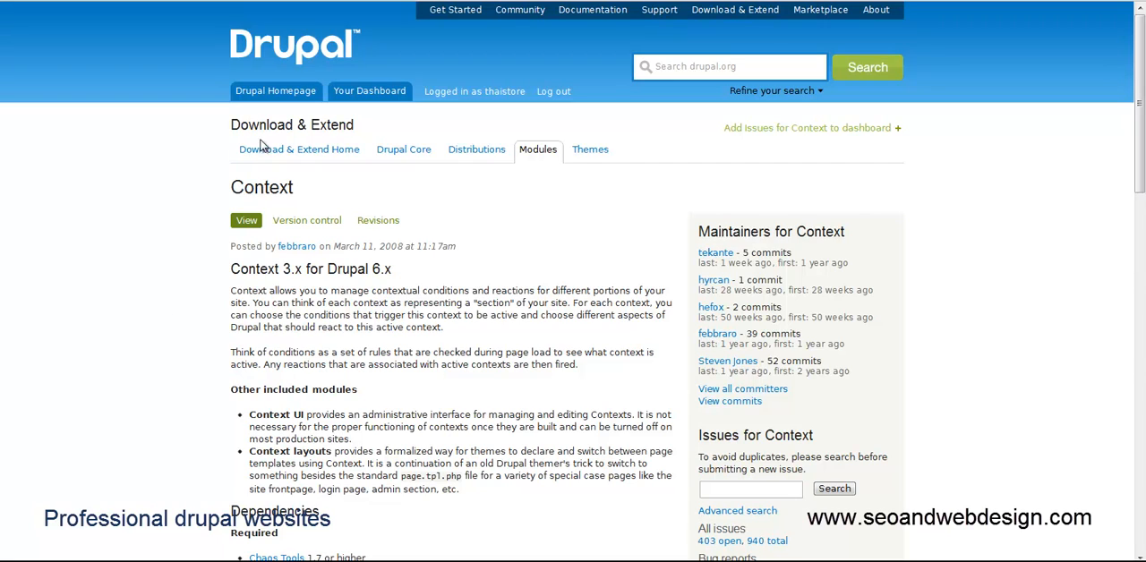
# Review the Context module's recommended and development releases on Drupal.org, then switch to the local site.
pyautogui.click(728, 66)
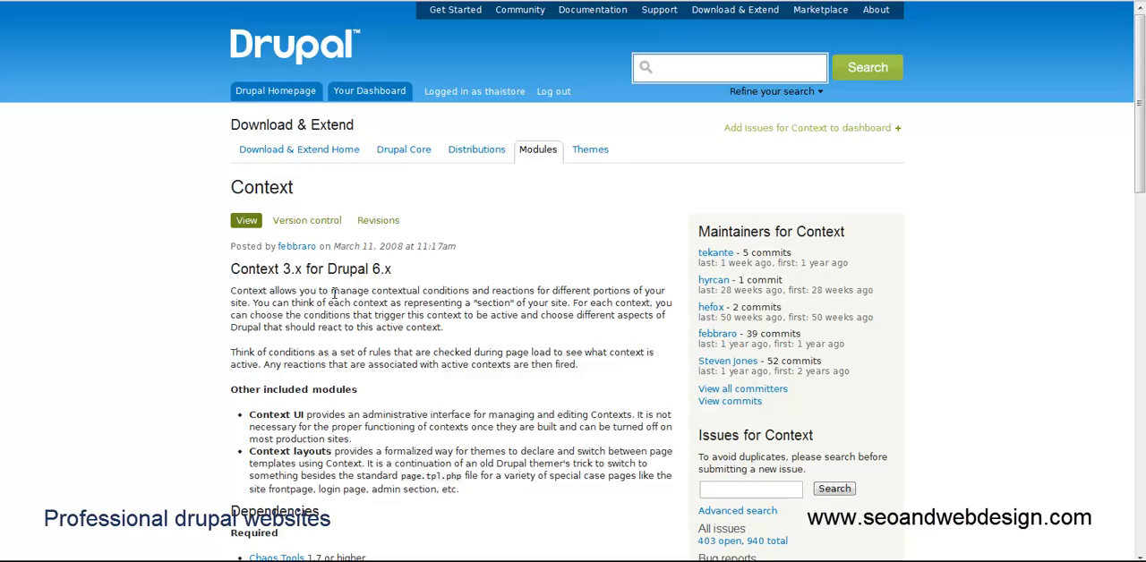
pyautogui.scroll(-3)
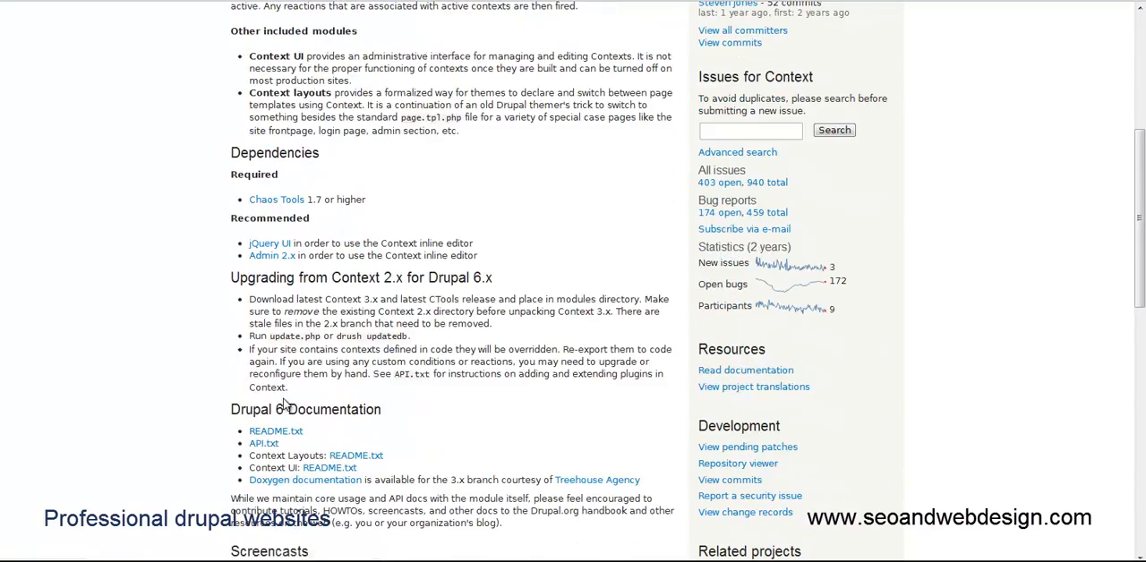
pyautogui.scroll(-3)
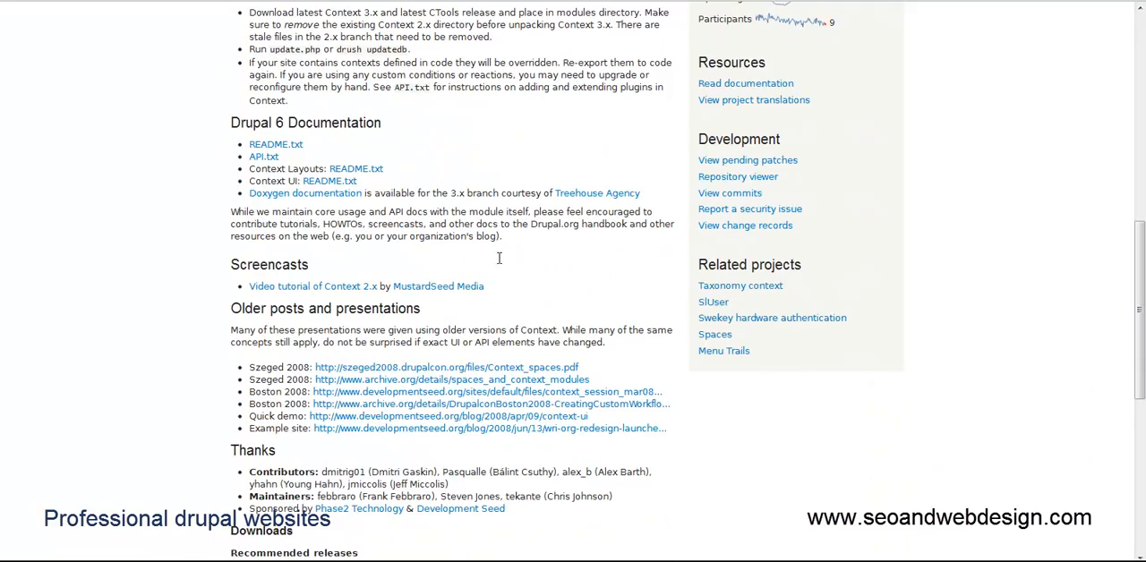
pyautogui.scroll(-3)
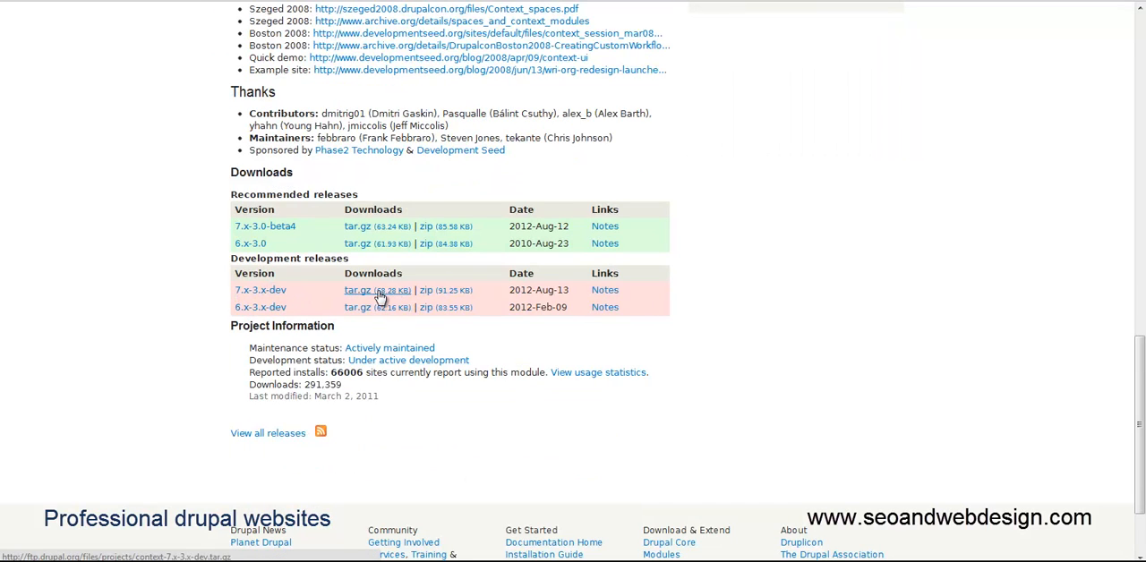
pyautogui.moveTo(455, 213)
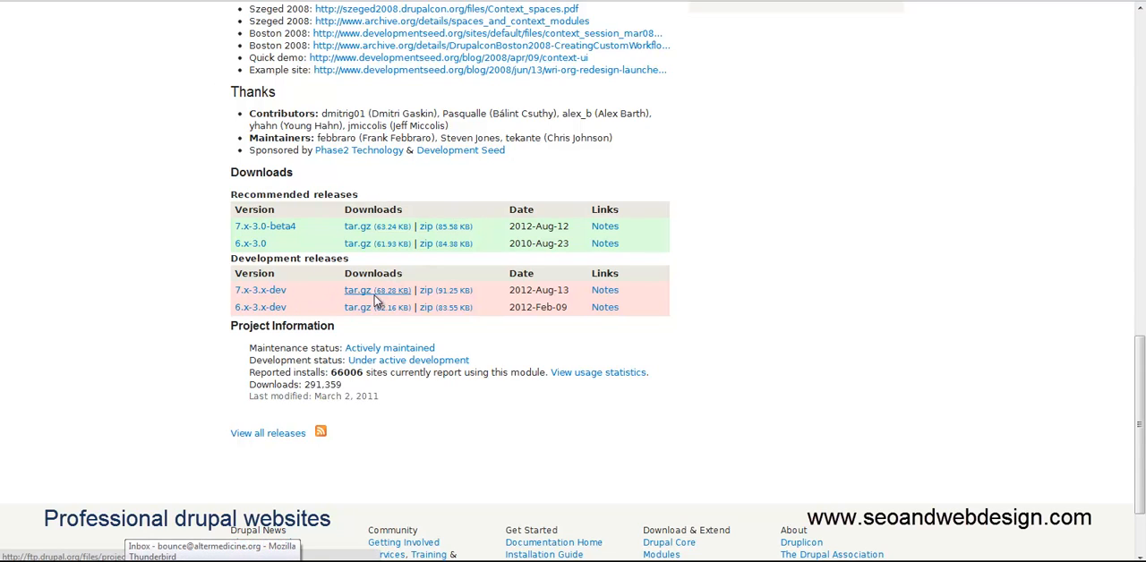
pyautogui.moveTo(381, 295)
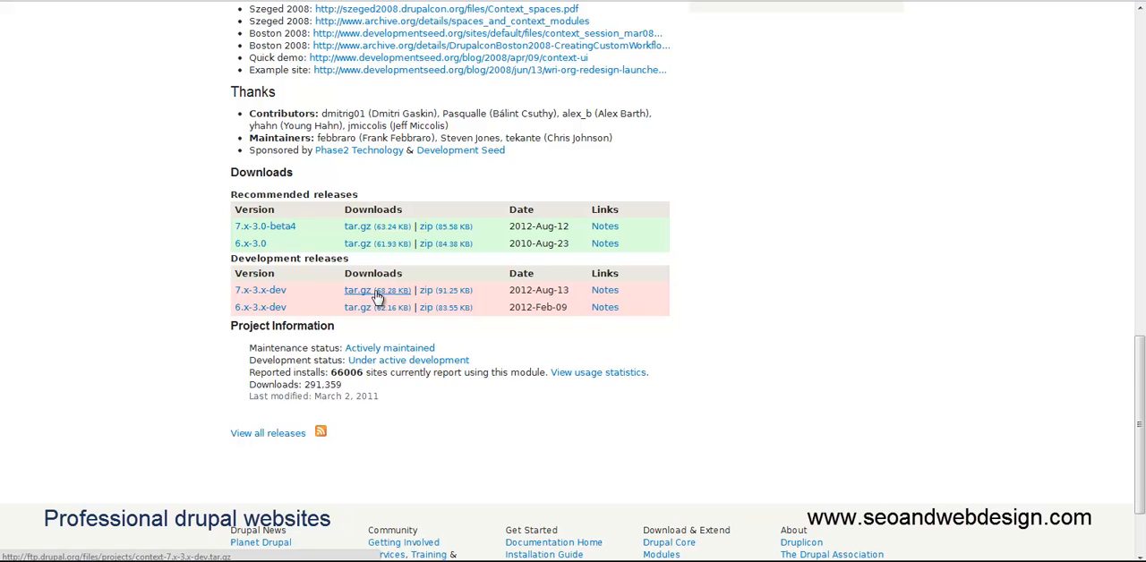
pyautogui.moveTo(381, 295)
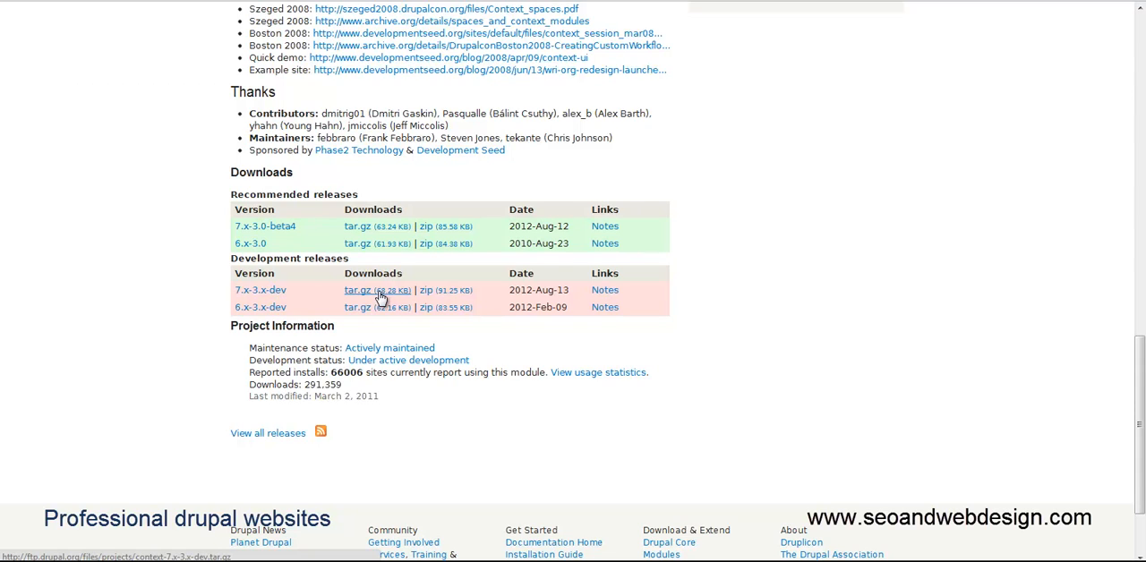
pyautogui.moveTo(203, 296)
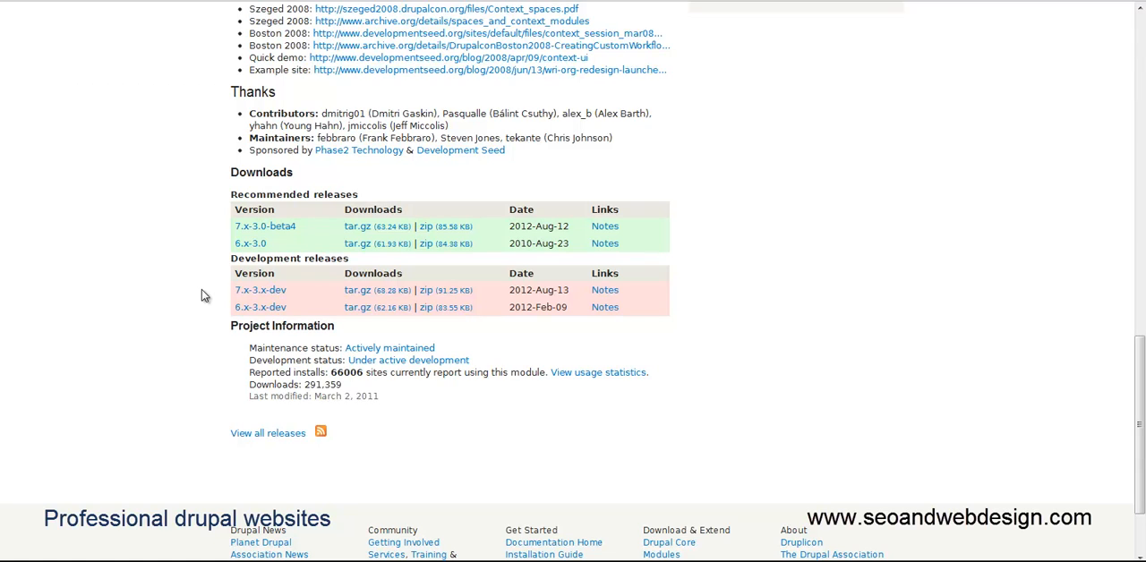
pyautogui.moveTo(173, 336)
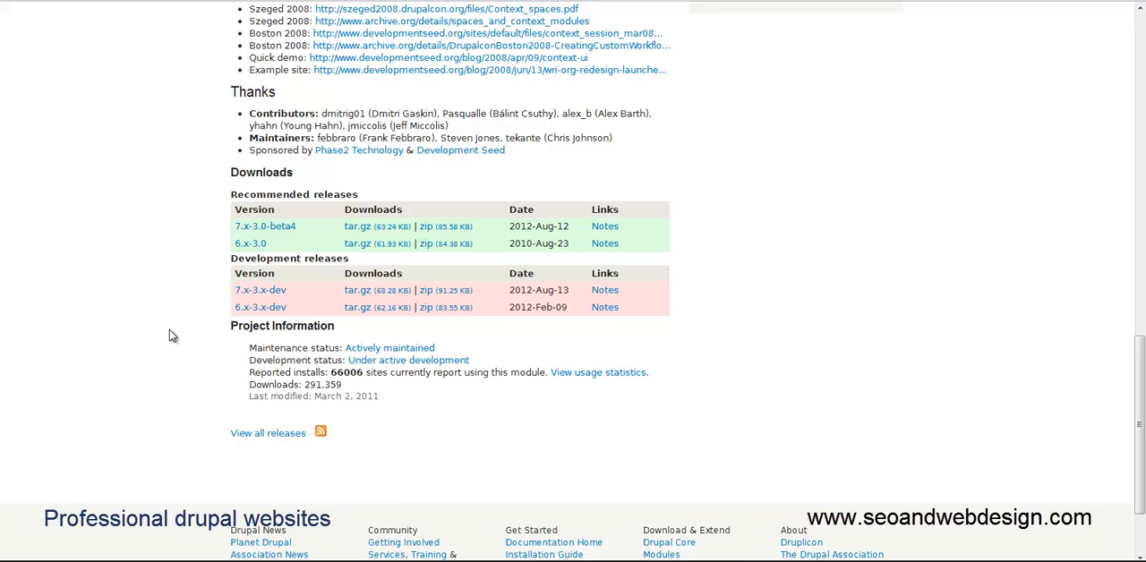
pyautogui.scroll(3)
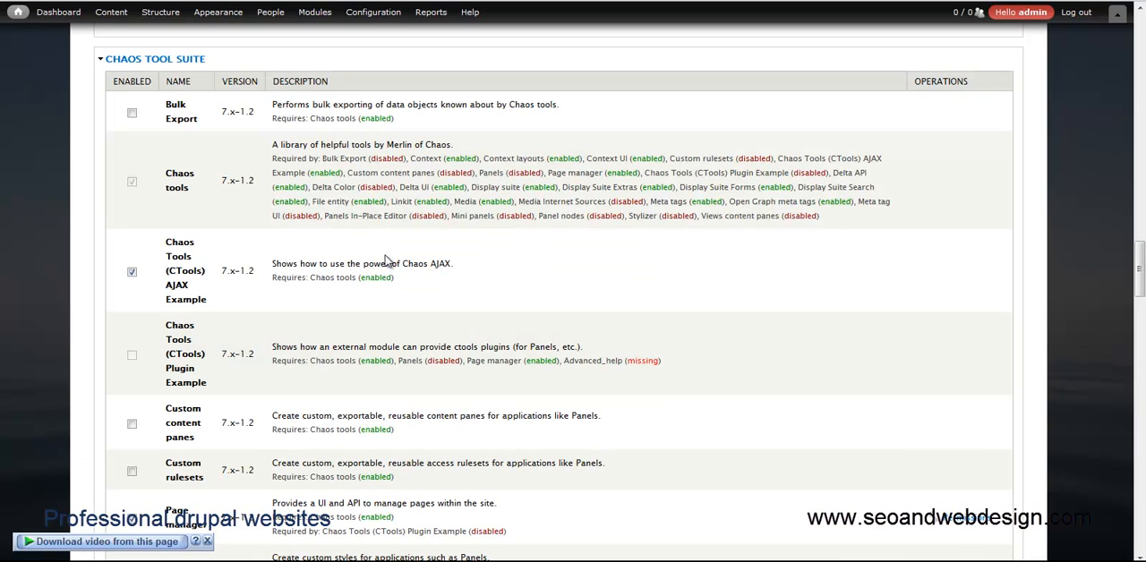
pyautogui.click(162, 12)
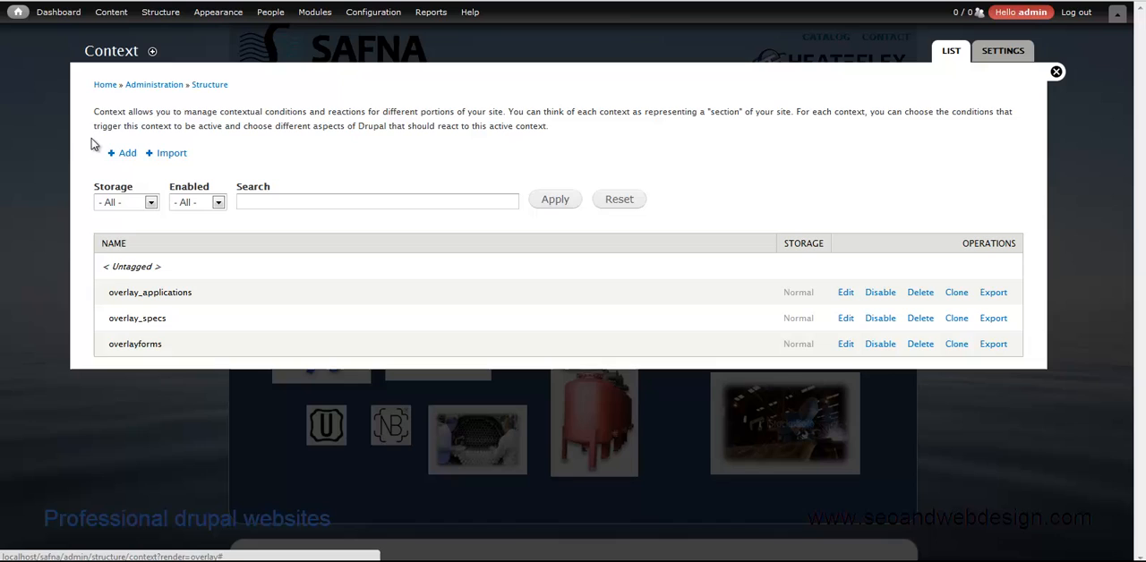
pyautogui.moveTo(240, 262)
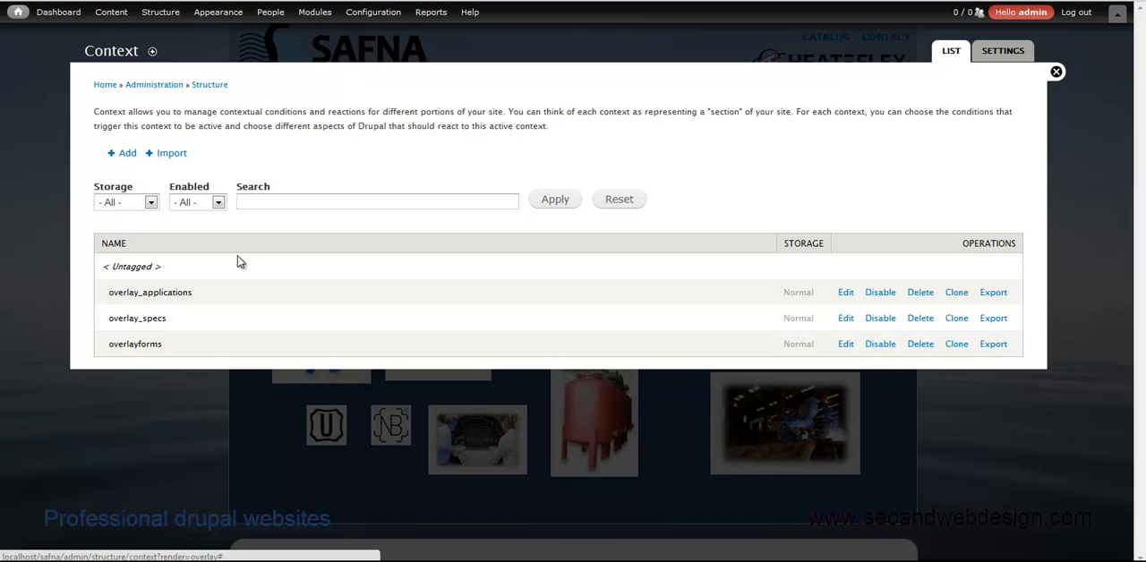
pyautogui.moveTo(122, 157)
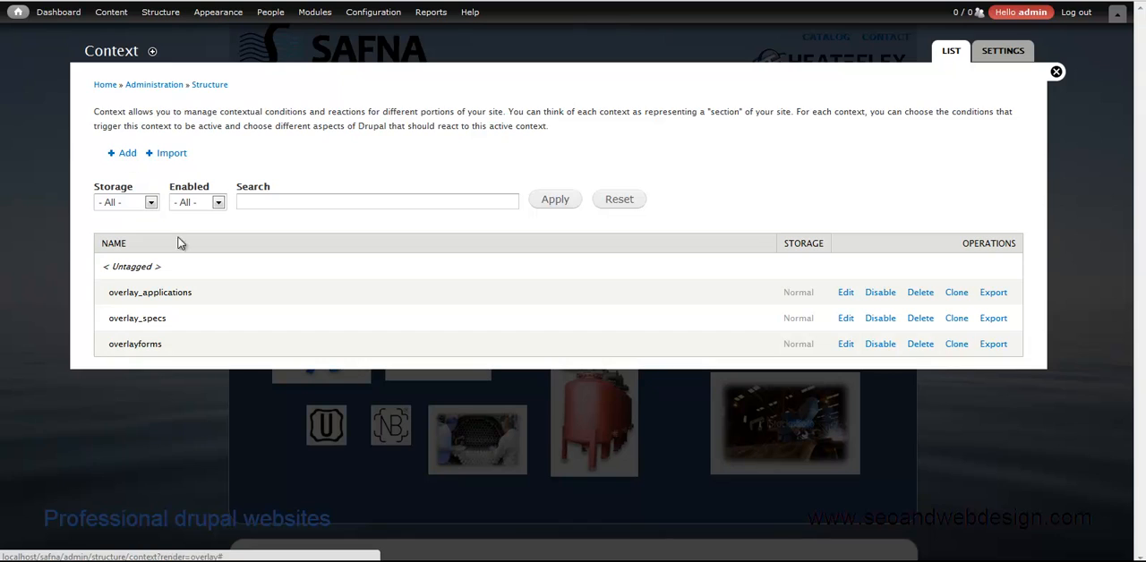
# Go to Structure > Context to list overlay_applications, overlay_specs and overlayforms.
pyautogui.doubleClick(143, 344)
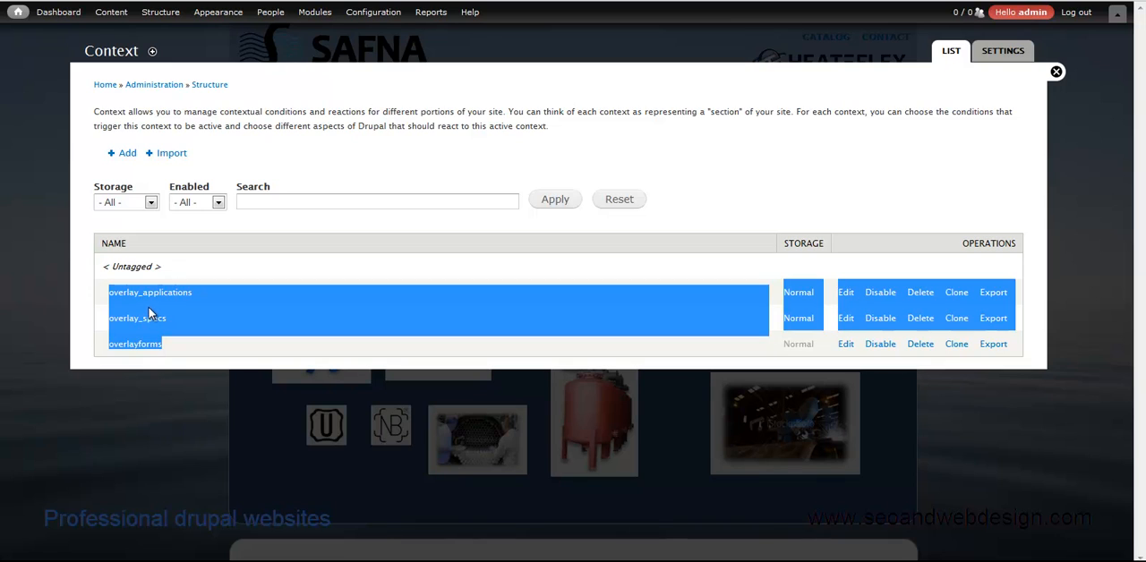
pyautogui.moveTo(183, 339)
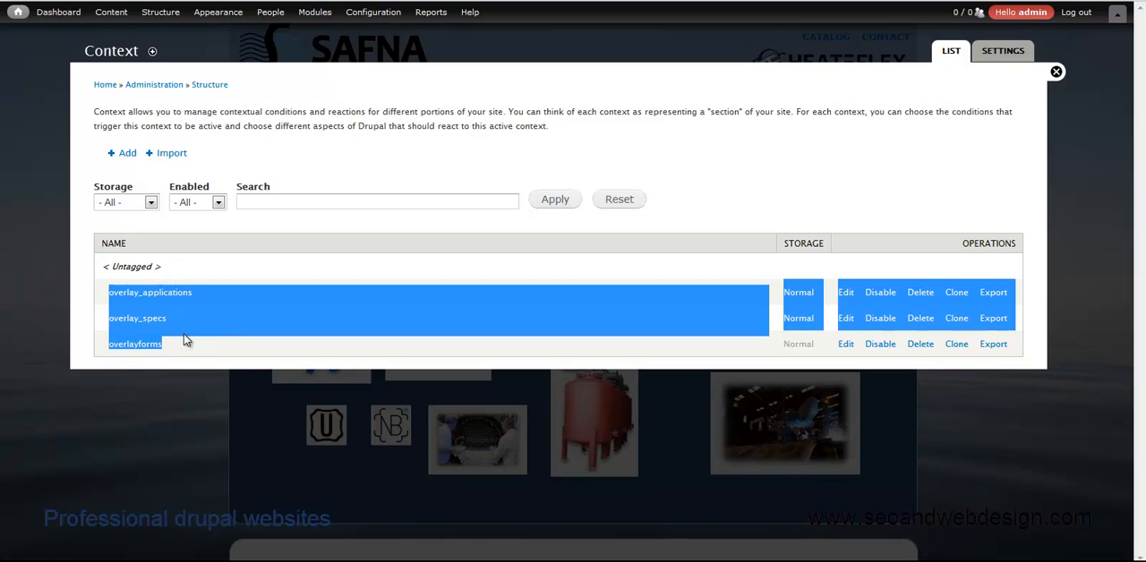
pyautogui.moveTo(189, 360)
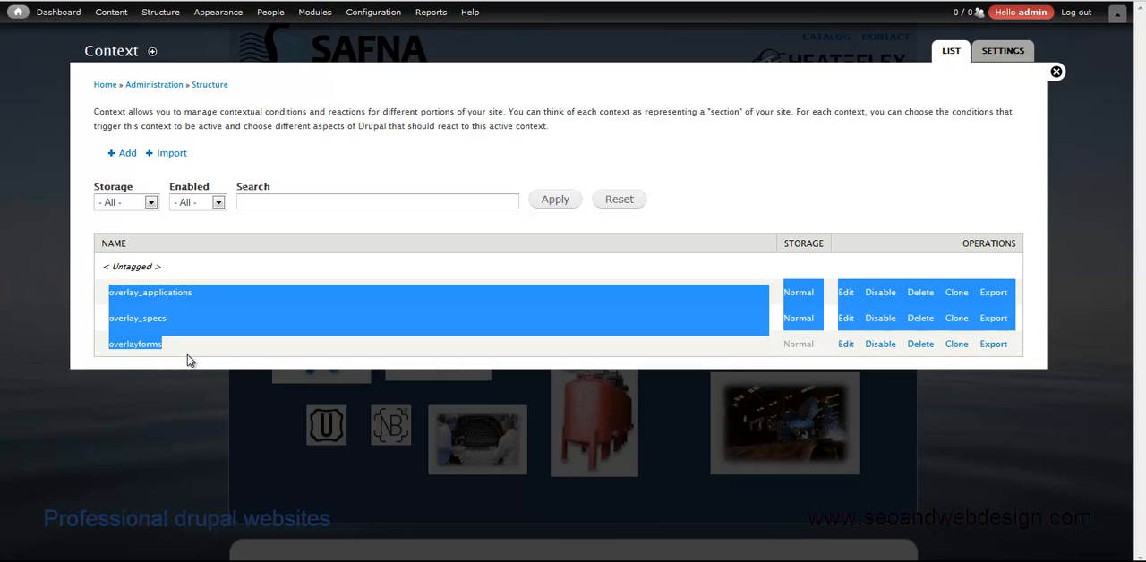
pyautogui.moveTo(72, 61)
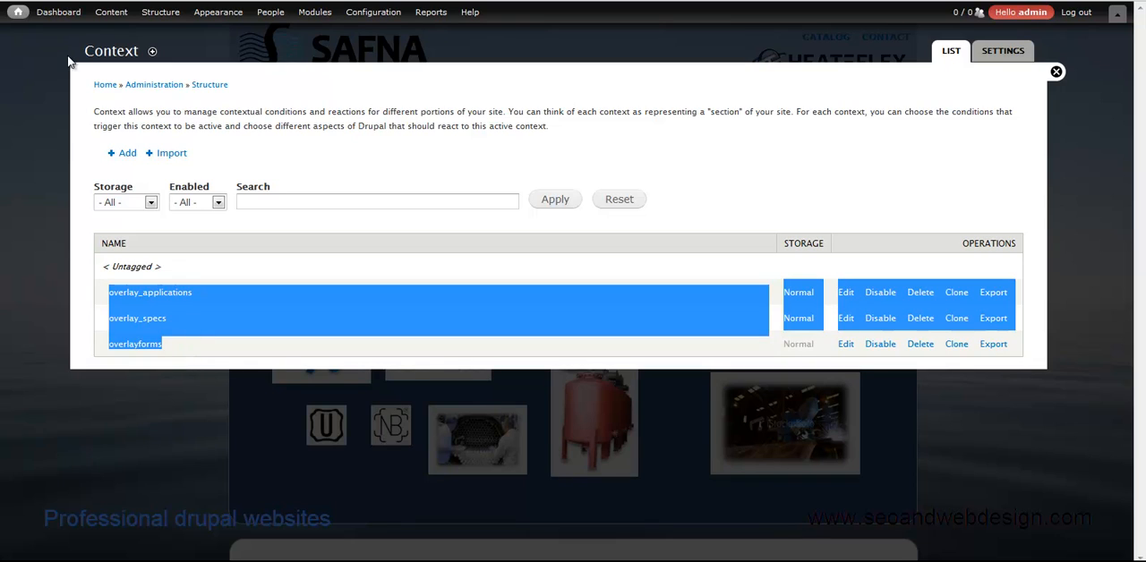
pyautogui.moveTo(33, 63)
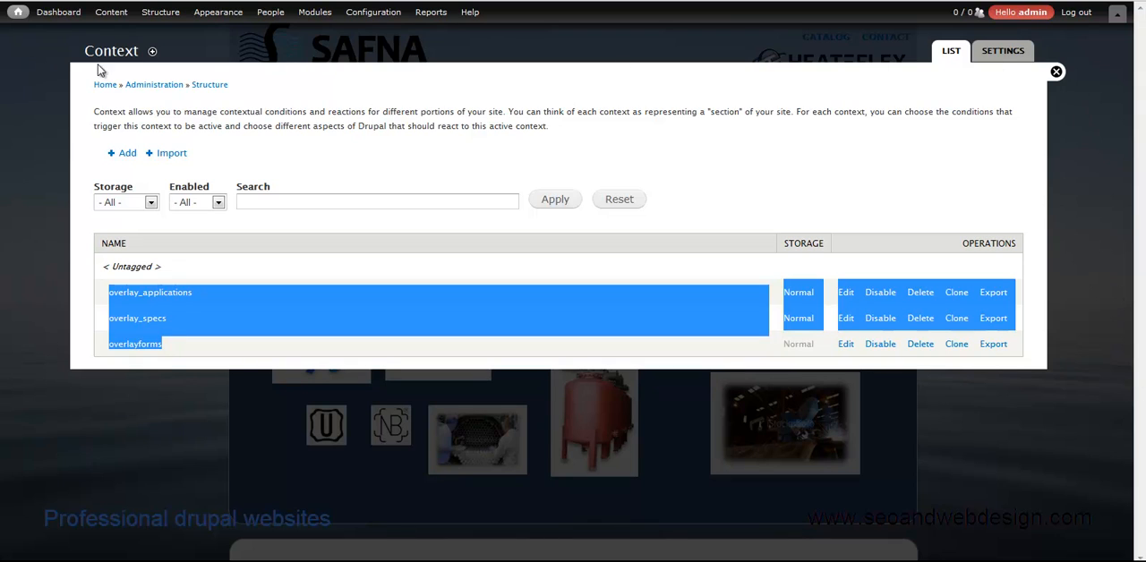
pyautogui.moveTo(87, 38)
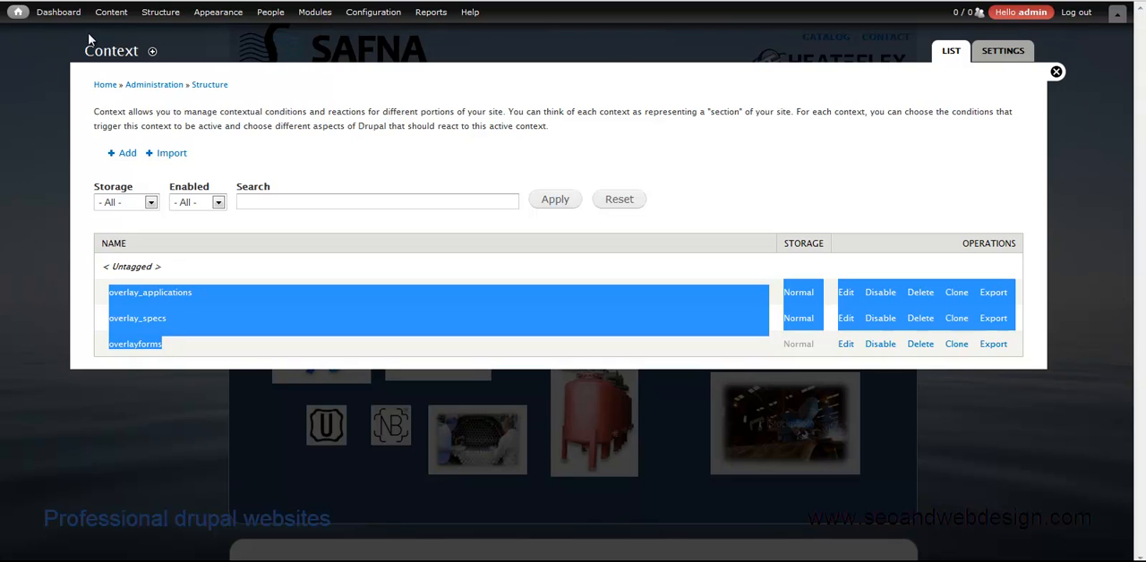
pyautogui.click(13, 12)
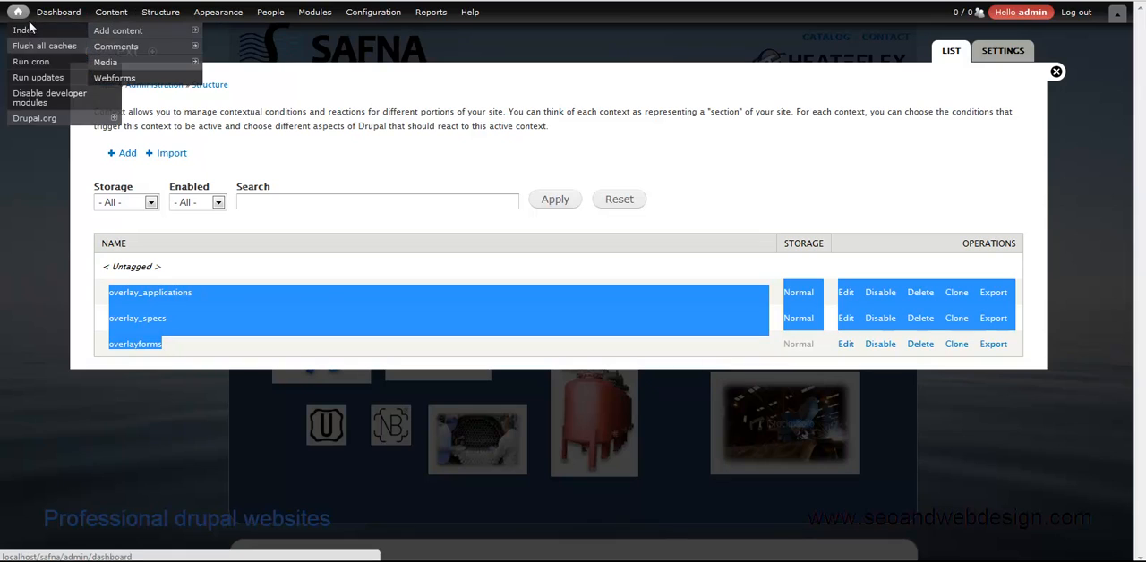
pyautogui.moveTo(165, 404)
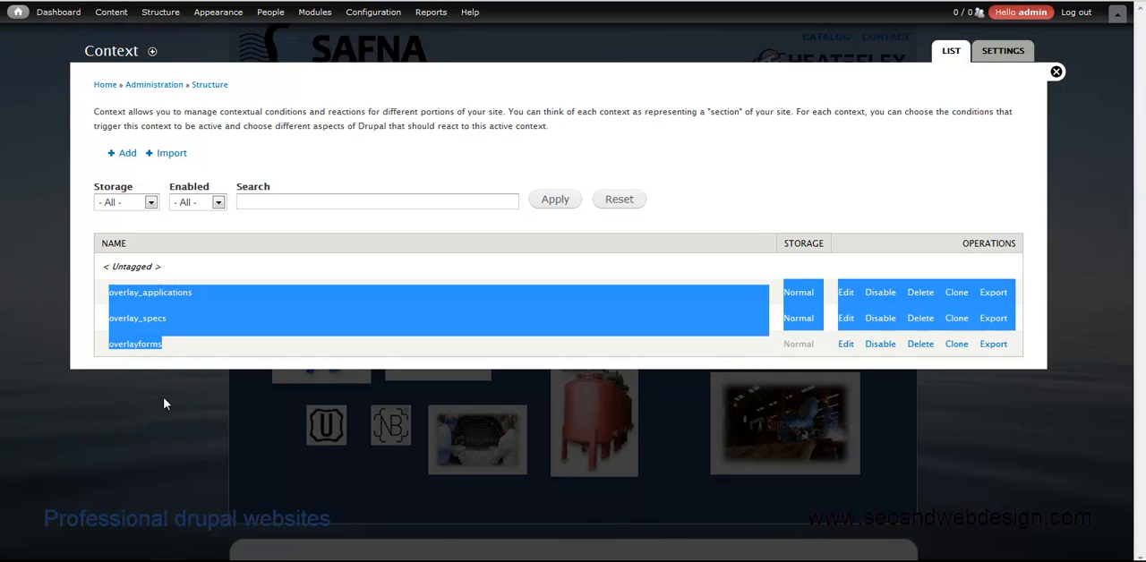
pyautogui.moveTo(78, 347)
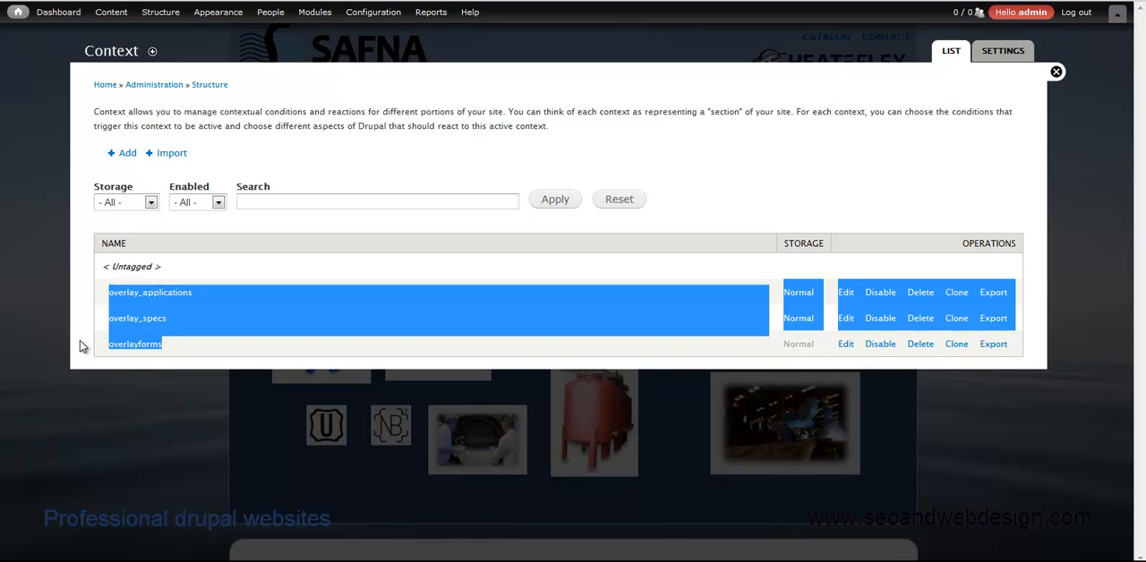
pyautogui.moveTo(94, 351)
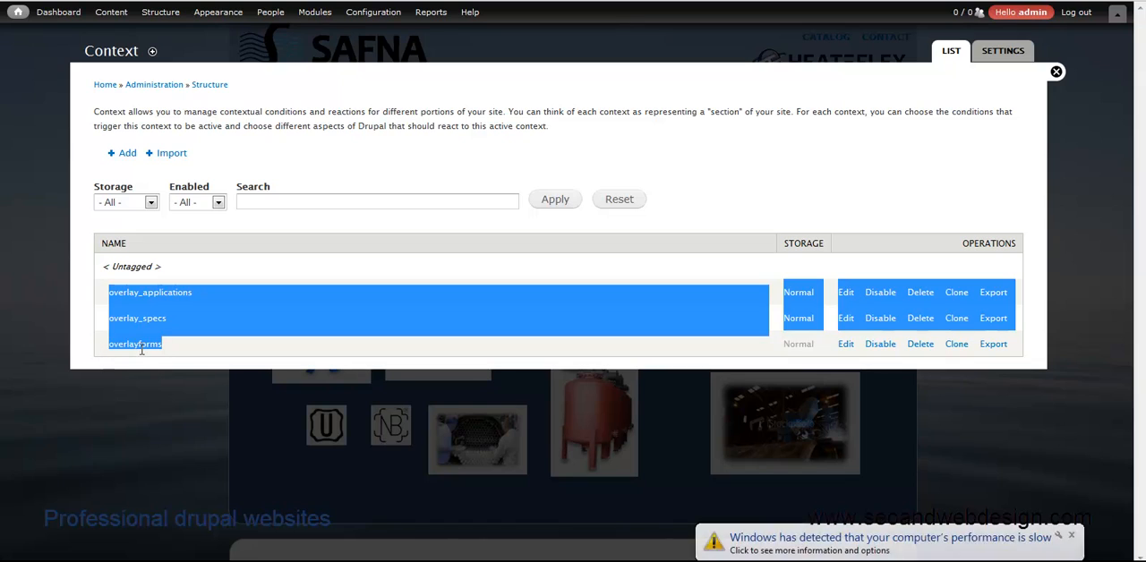
pyautogui.moveTo(176, 353)
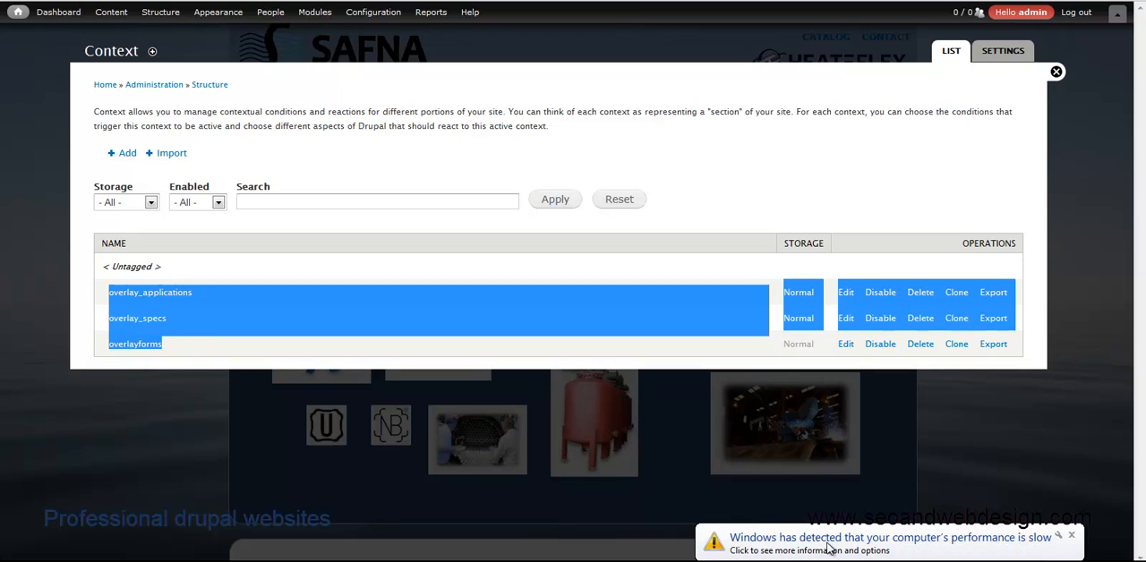
pyautogui.moveTo(1066, 548)
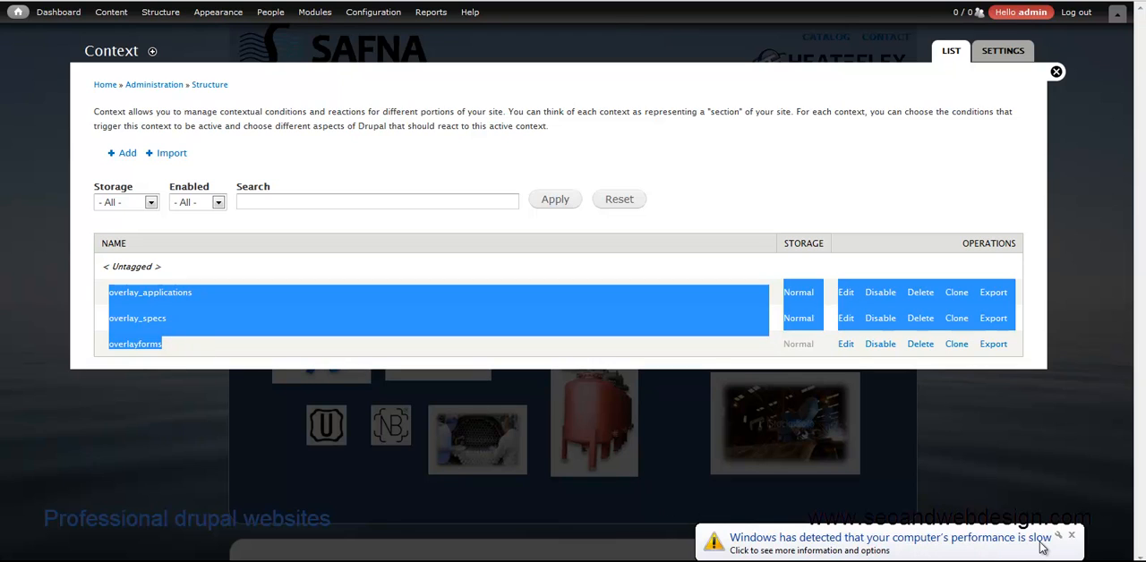
pyautogui.moveTo(162, 490)
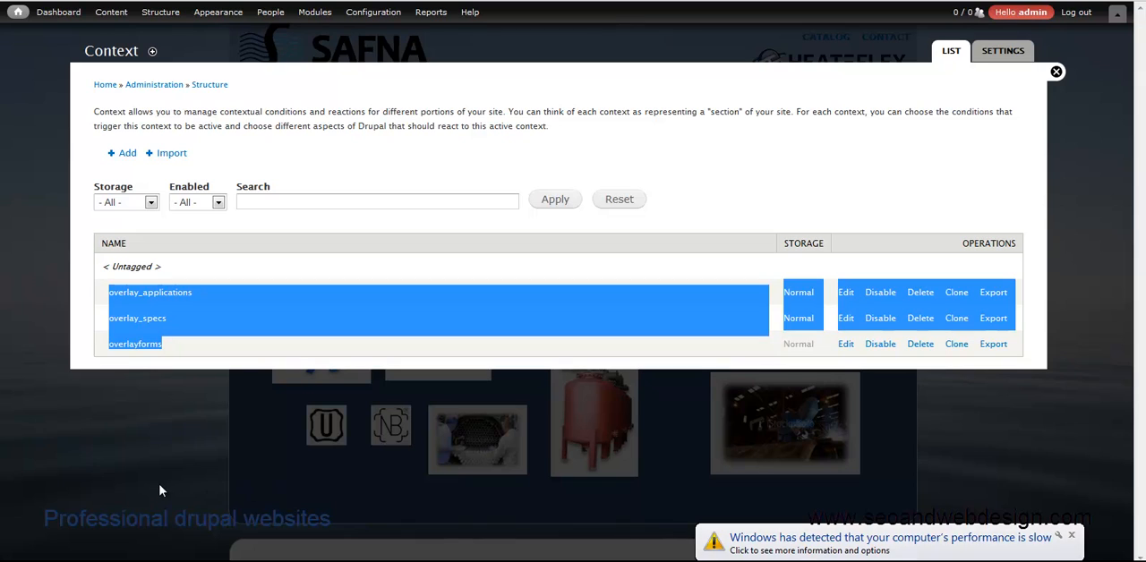
pyautogui.moveTo(164, 484)
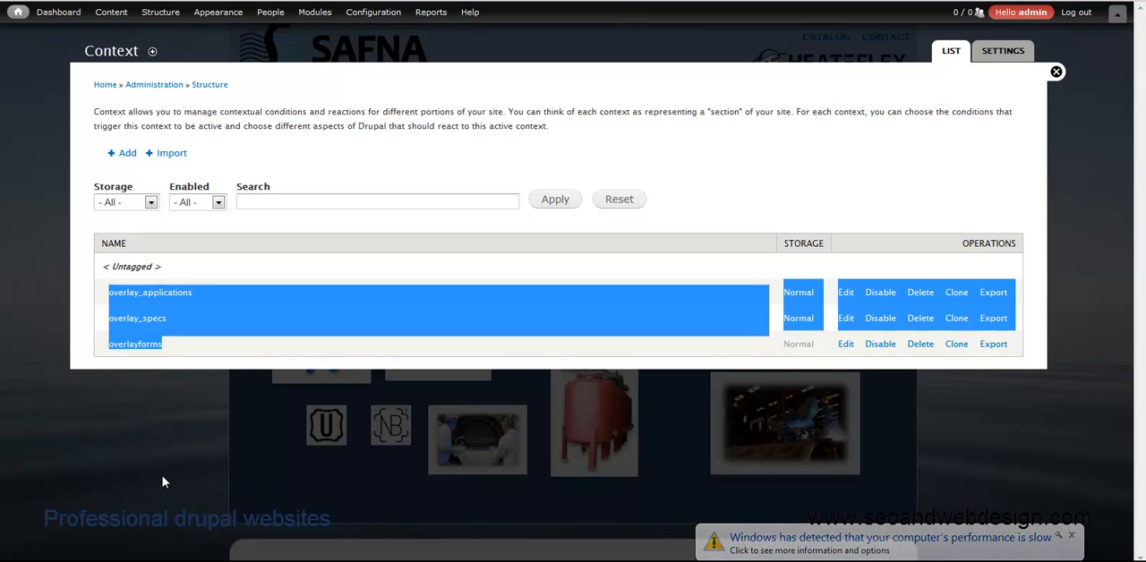
pyautogui.moveTo(222, 457)
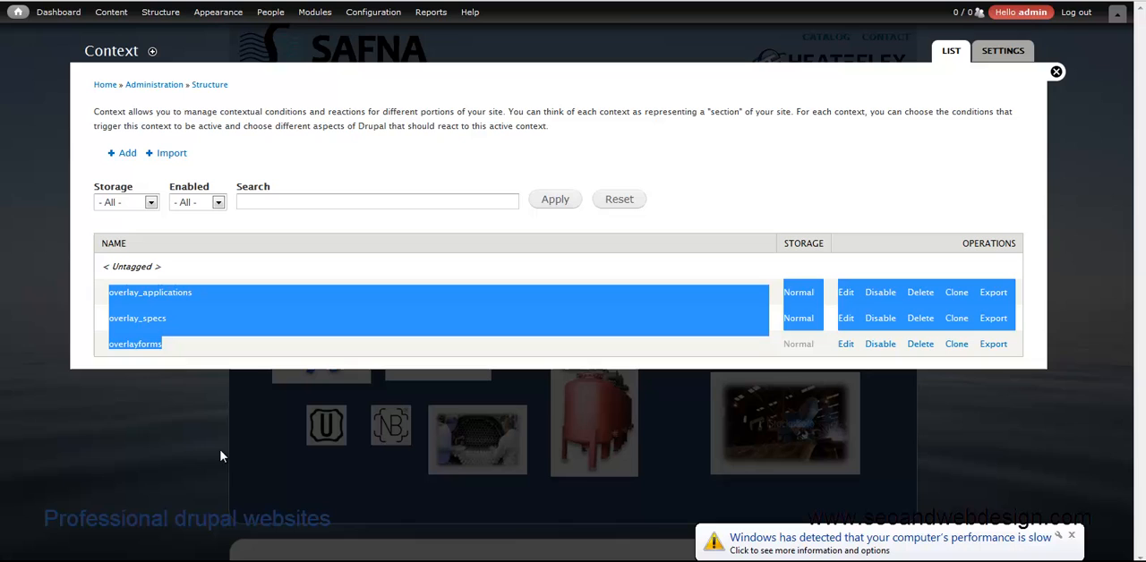
pyautogui.moveTo(176, 350)
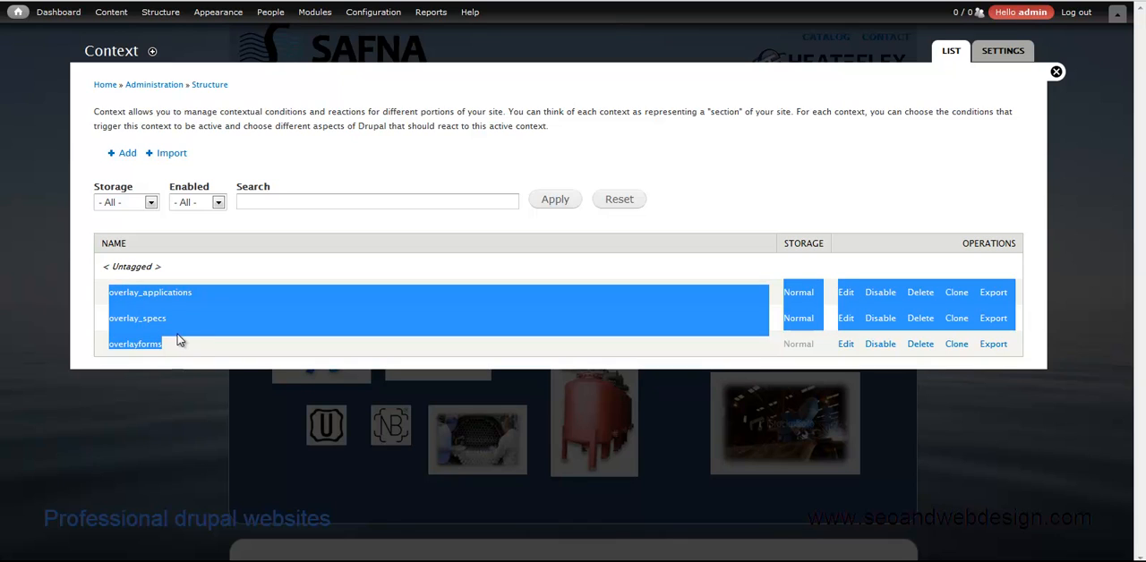
pyautogui.moveTo(201, 308)
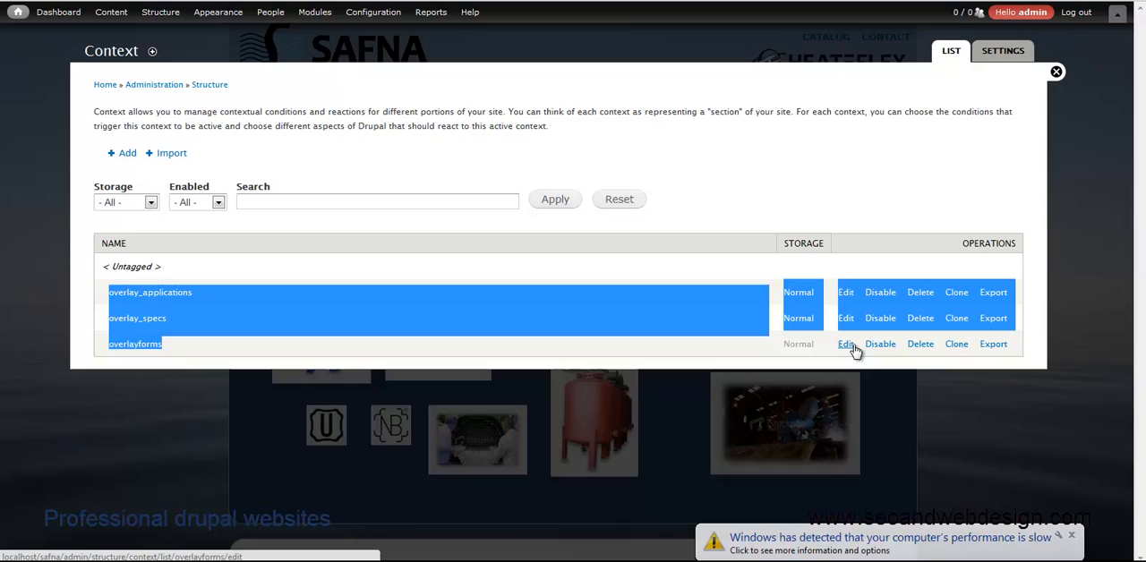
# Edit the overlayforms context and browse its Add a condition dropdown.
pyautogui.click(846, 344)
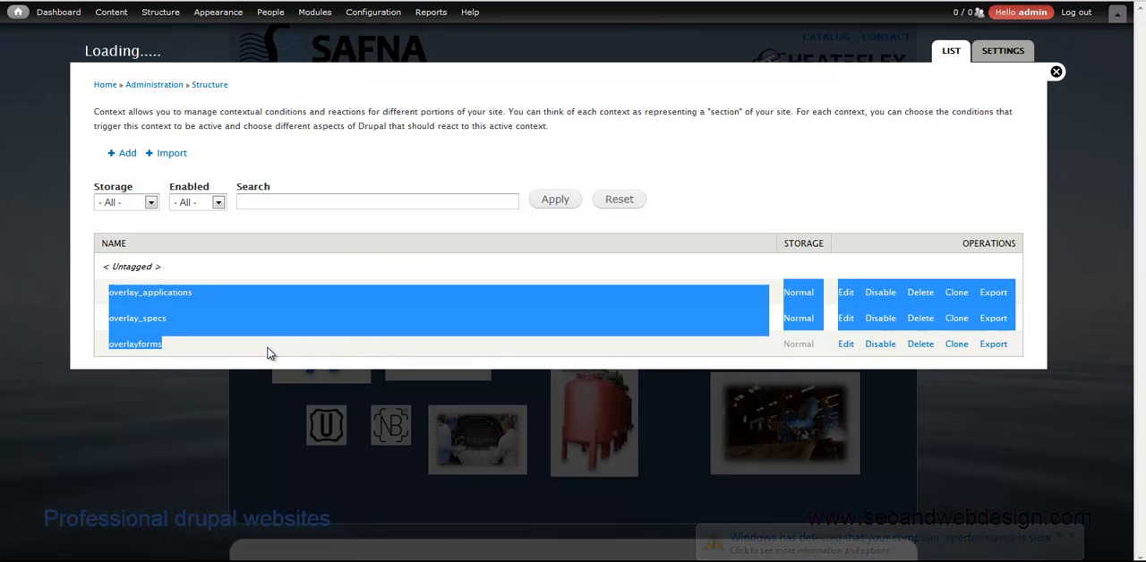
pyautogui.click(846, 344)
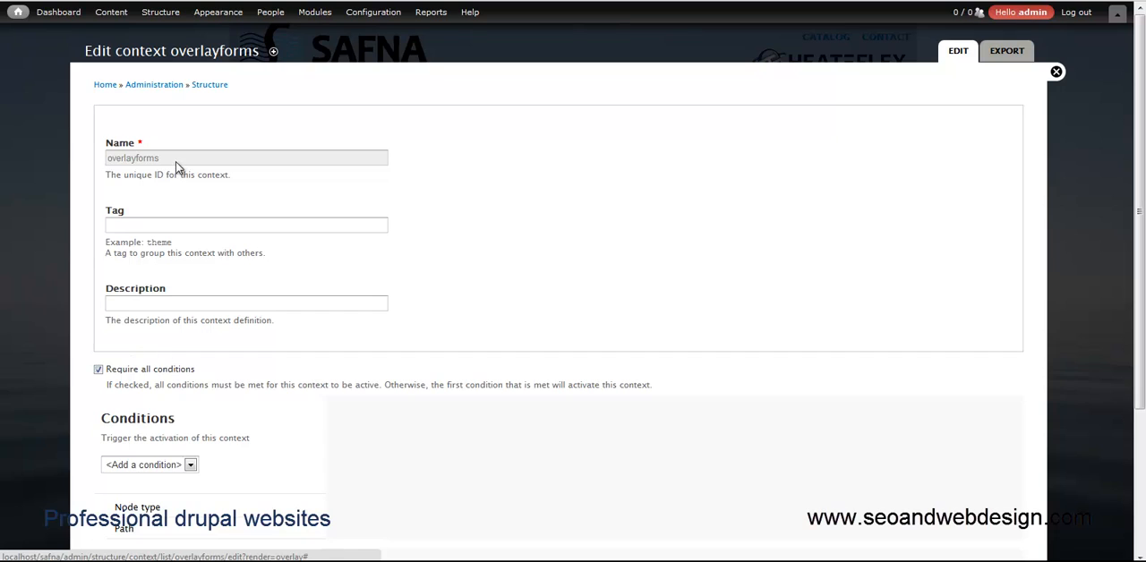
pyautogui.scroll(-3)
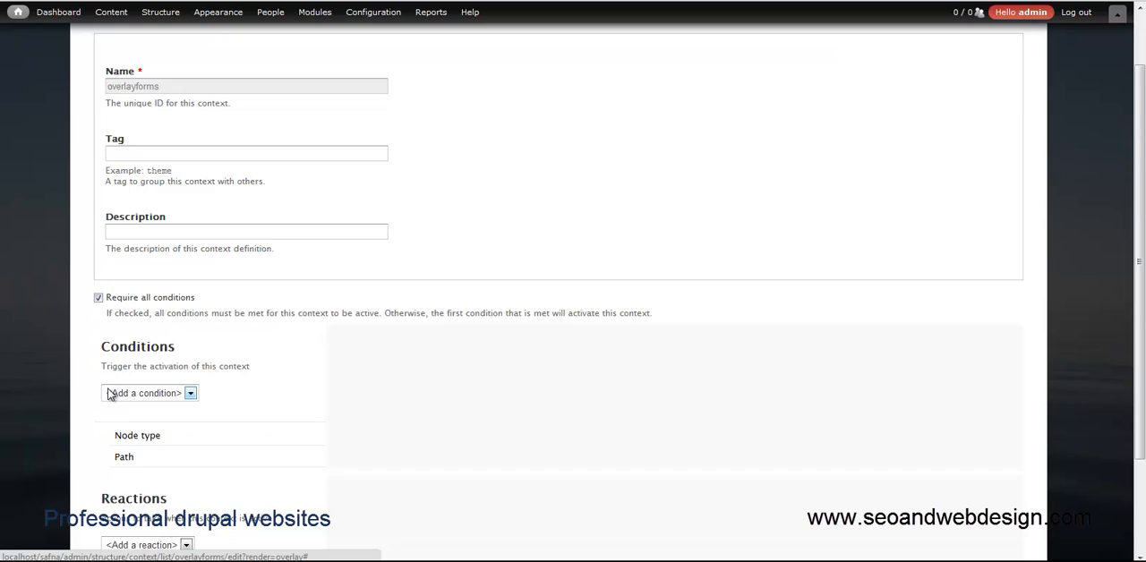
pyautogui.scroll(-3)
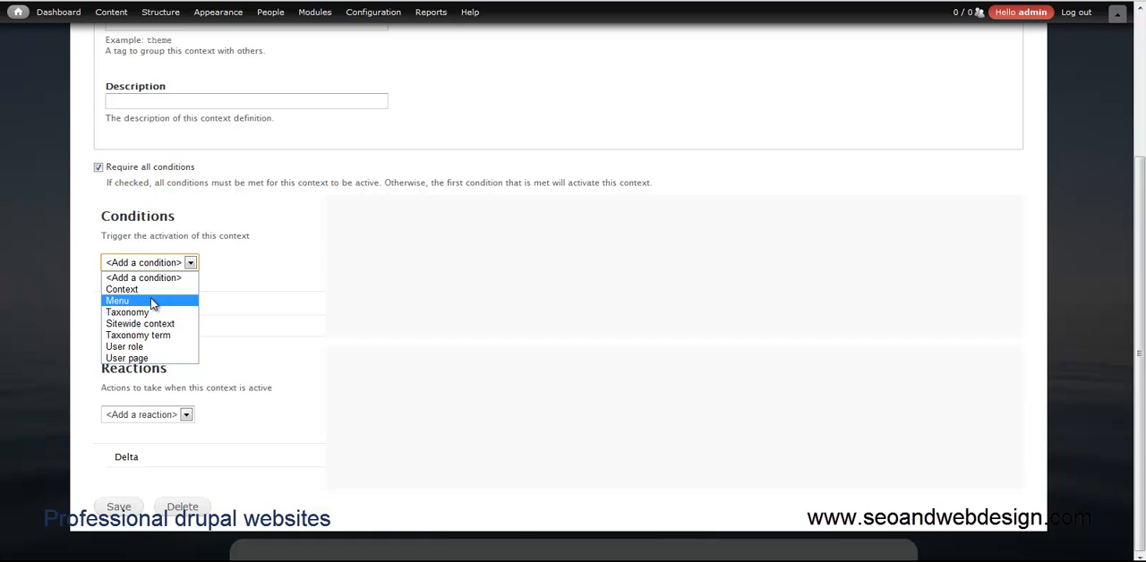
pyautogui.moveTo(128, 312)
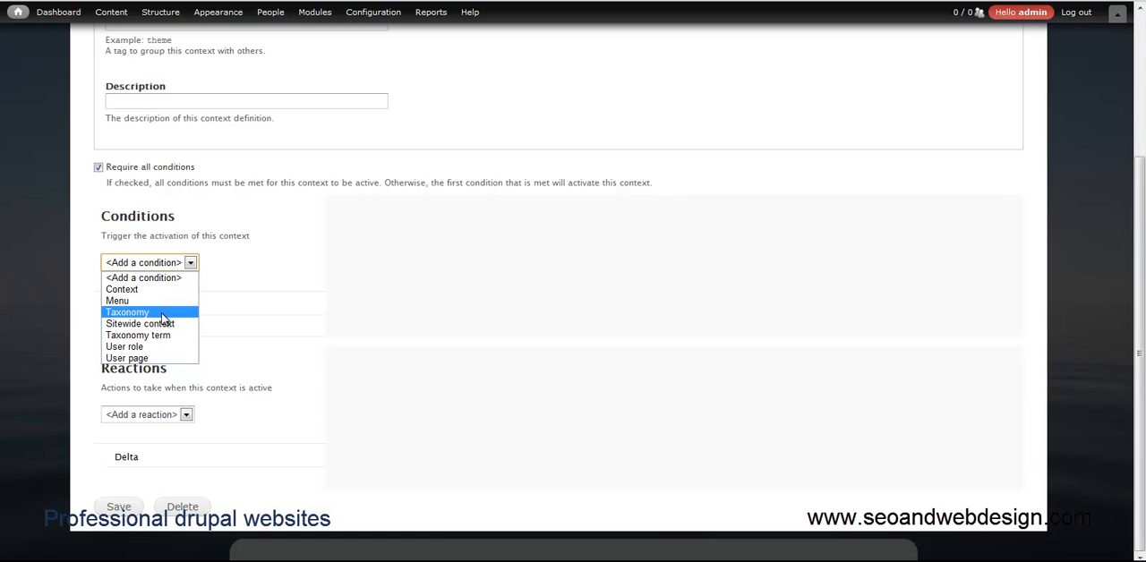
pyautogui.moveTo(138, 335)
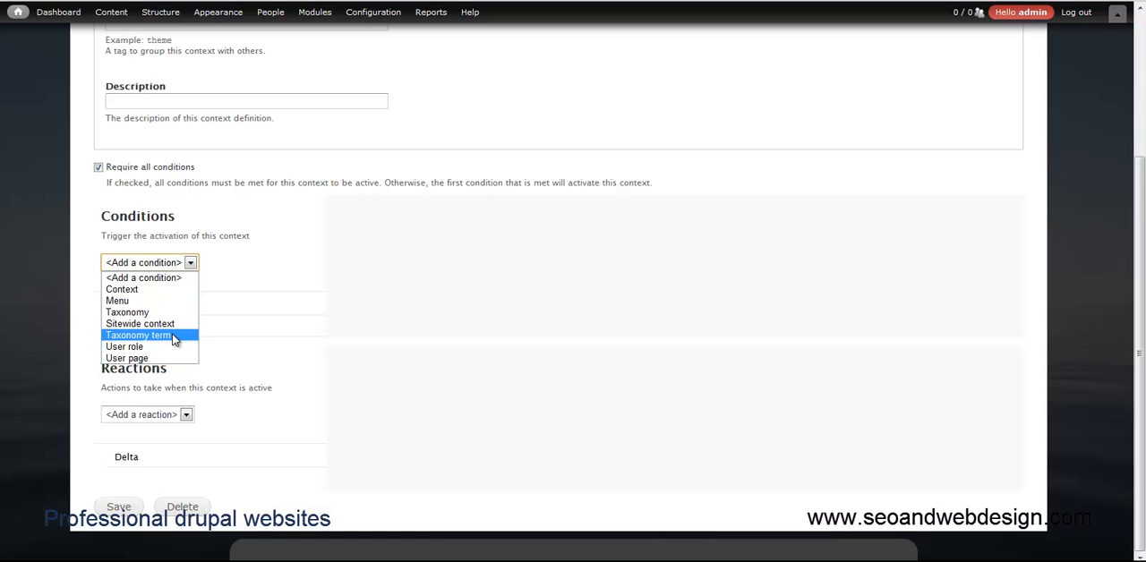
pyautogui.moveTo(127, 358)
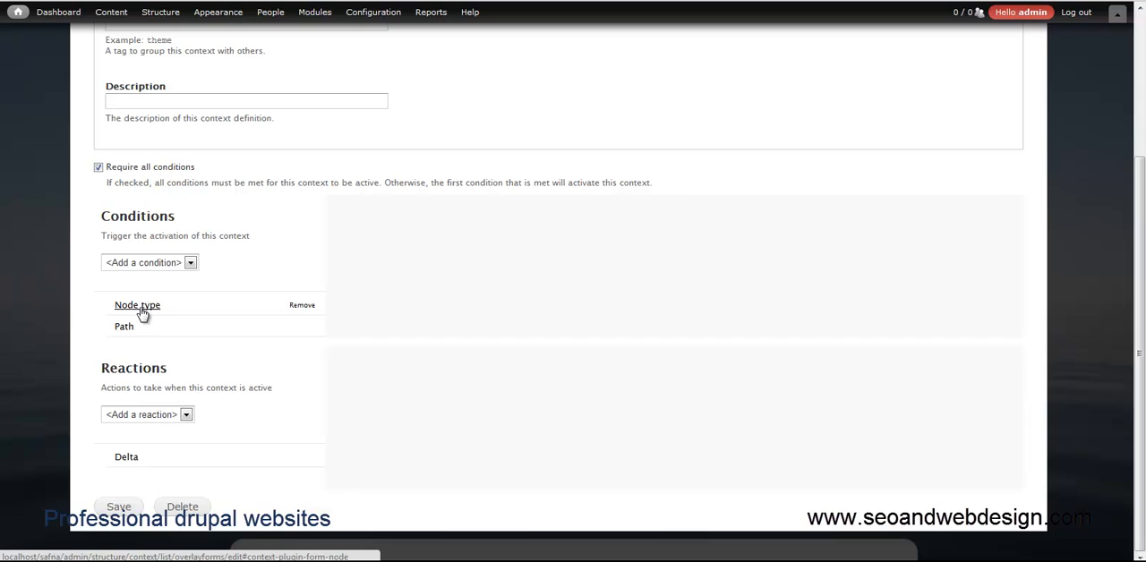
# Show the Node type condition with Webform checked and Set on node form at Yes.
pyautogui.click(137, 305)
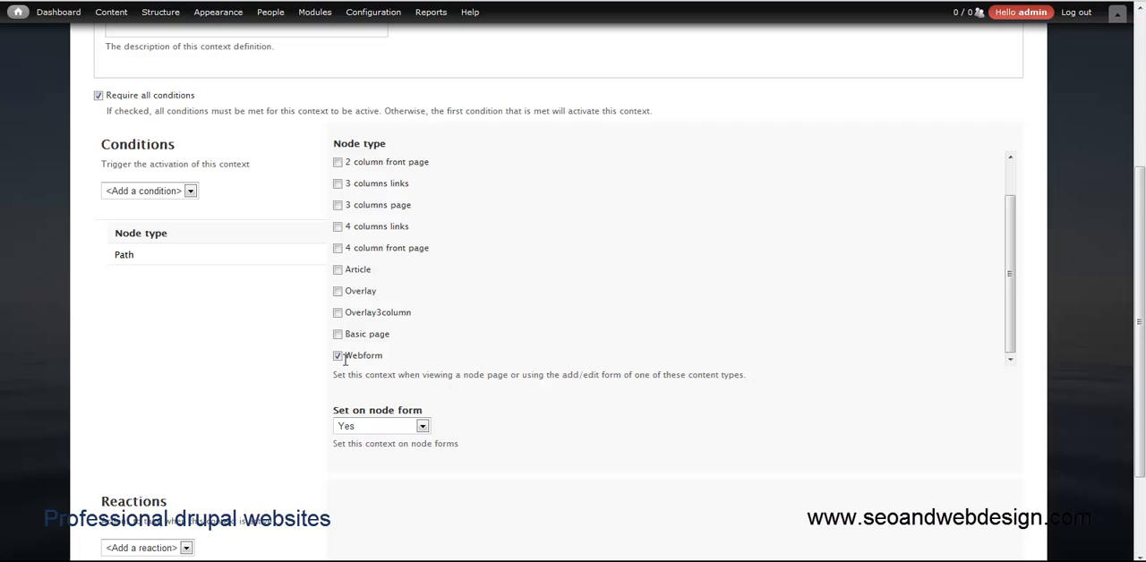
pyautogui.click(339, 356)
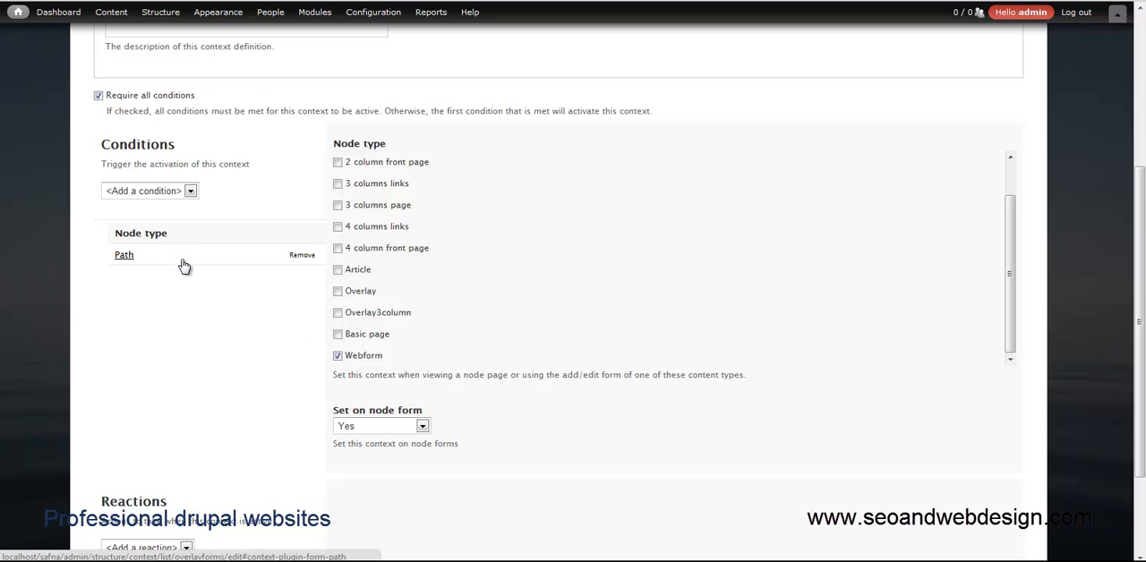
pyautogui.moveTo(146, 260)
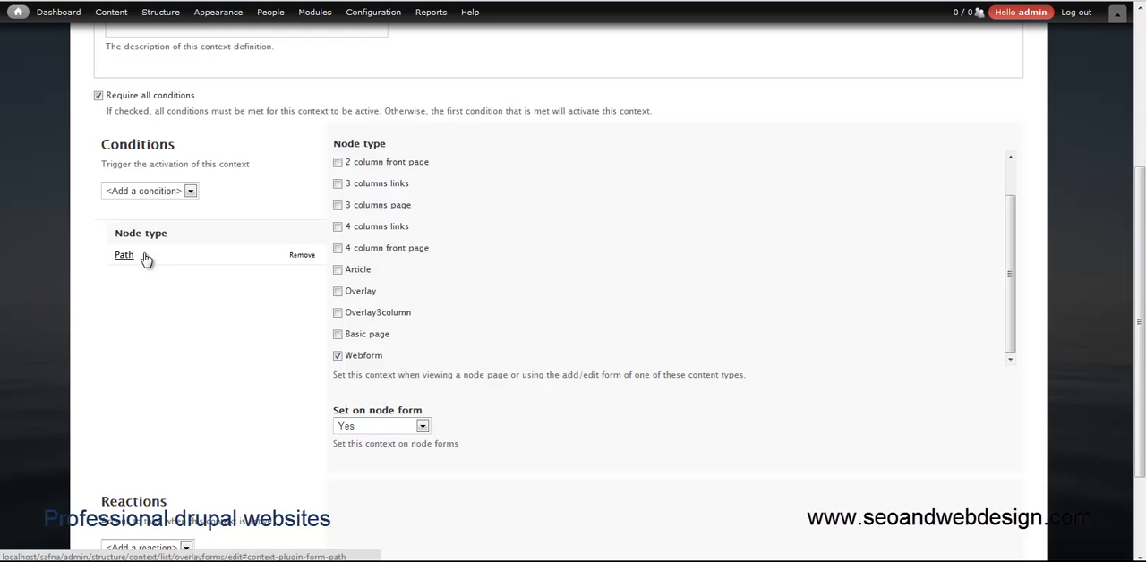
# Review the Path condition excluding ~contact-us, briefly revisiting the Webform node type setting.
pyautogui.click(124, 255)
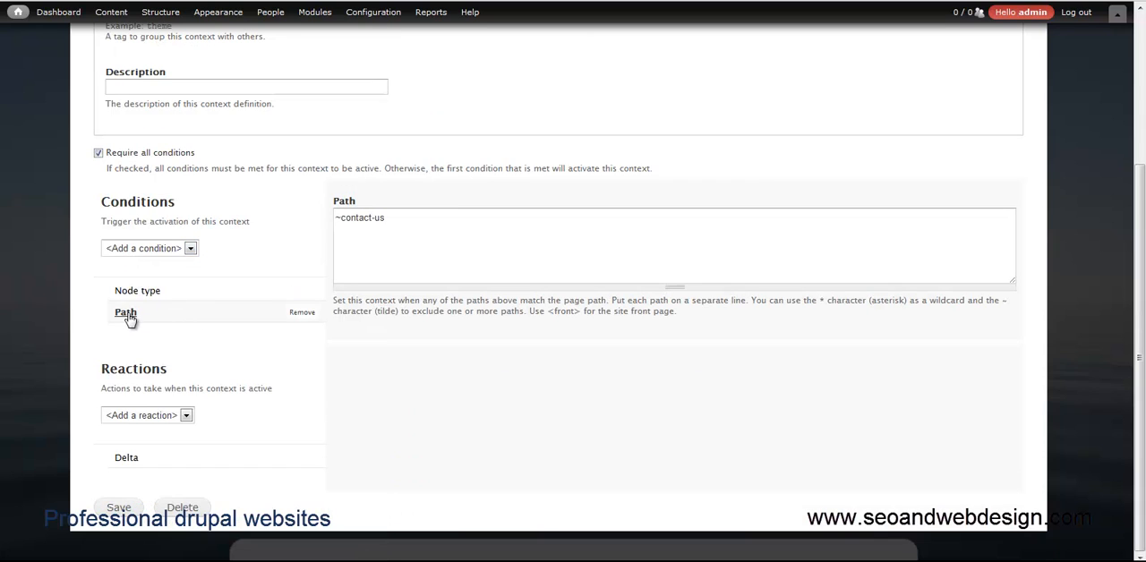
pyautogui.moveTo(129, 320)
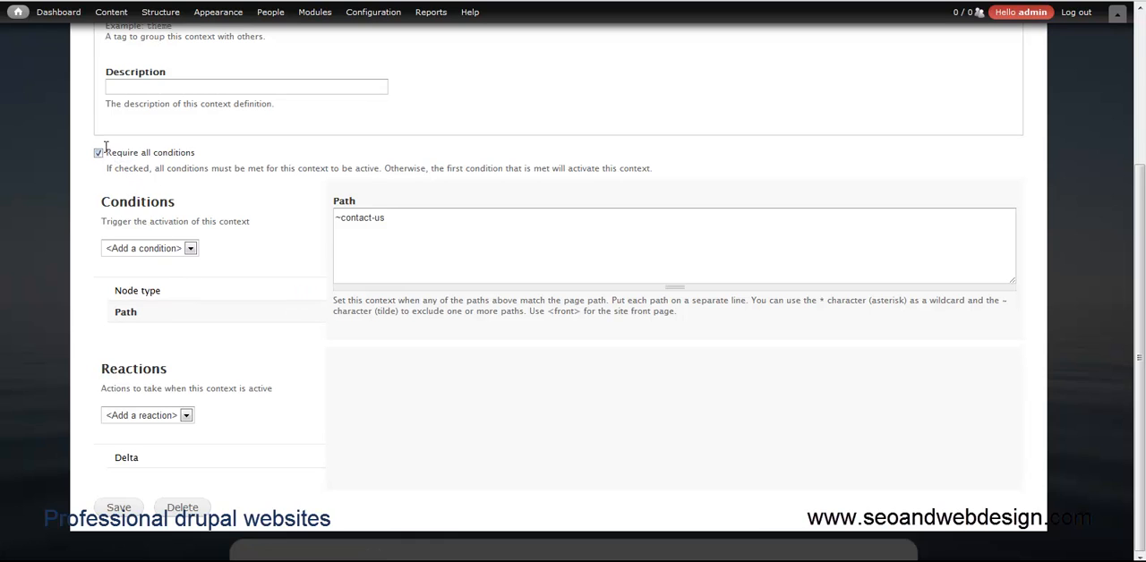
pyautogui.moveTo(130, 289)
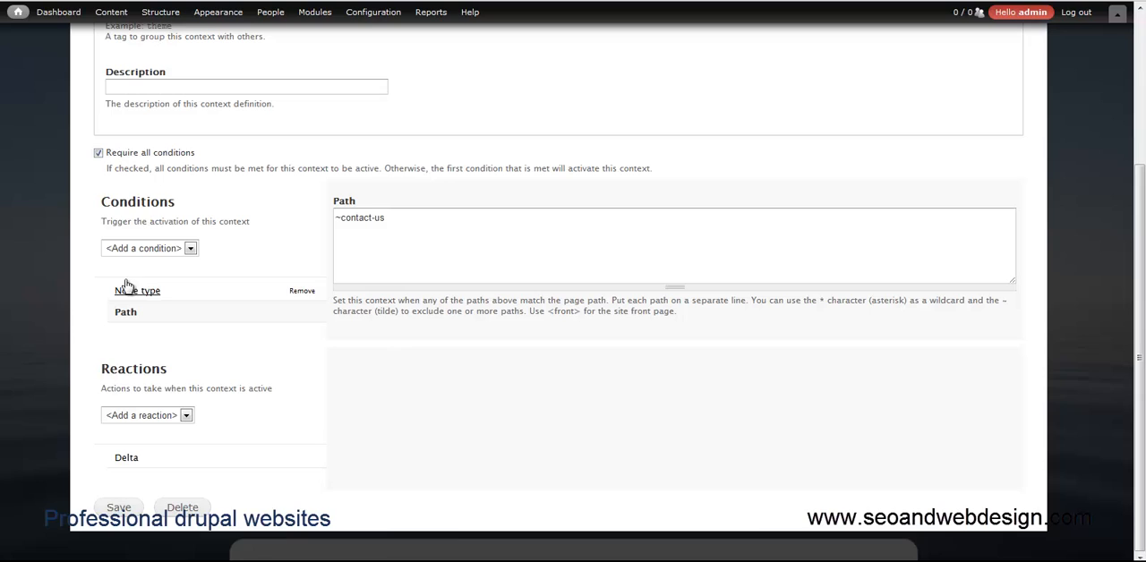
pyautogui.moveTo(125, 312)
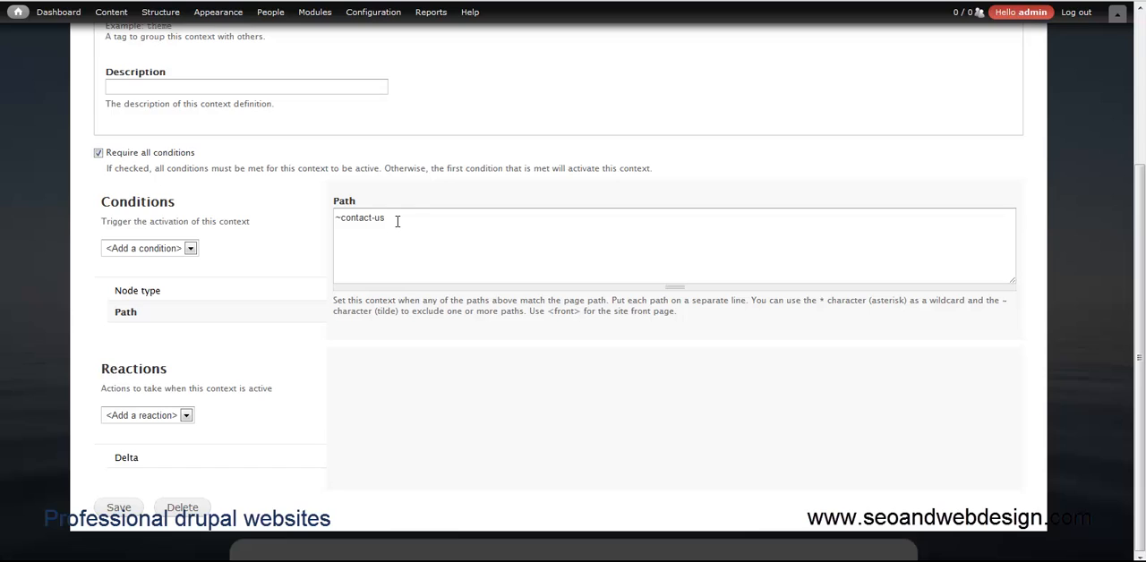
pyautogui.moveTo(413, 249)
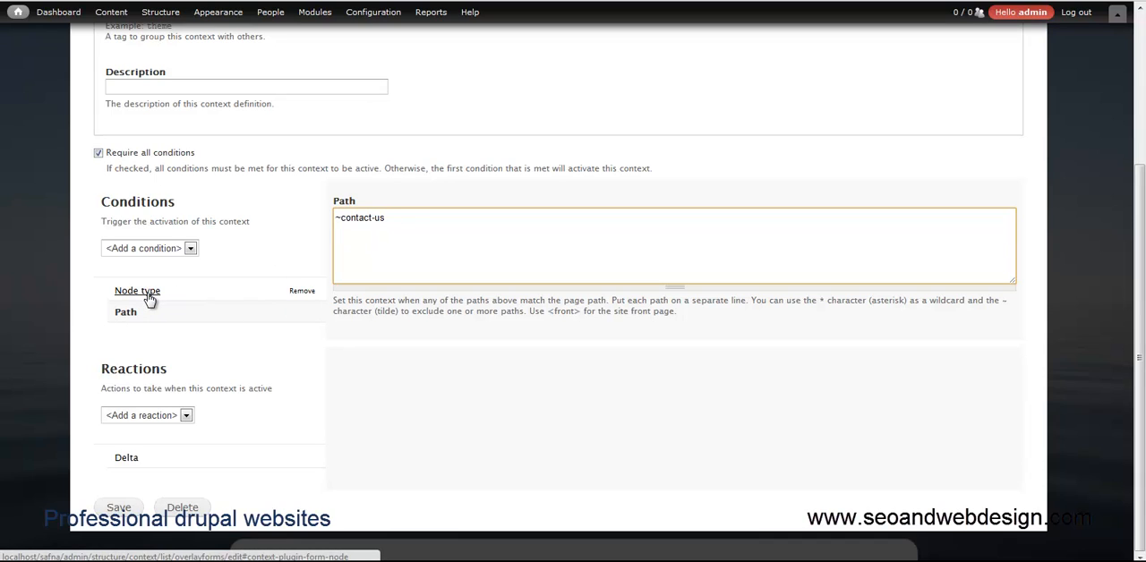
pyautogui.click(137, 290)
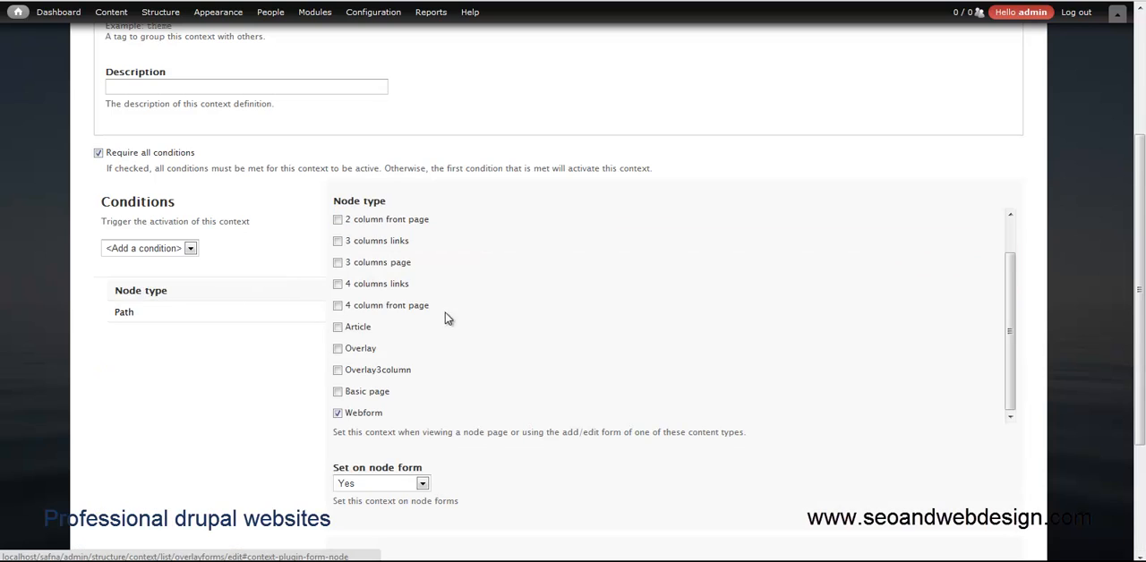
pyautogui.scroll(-3)
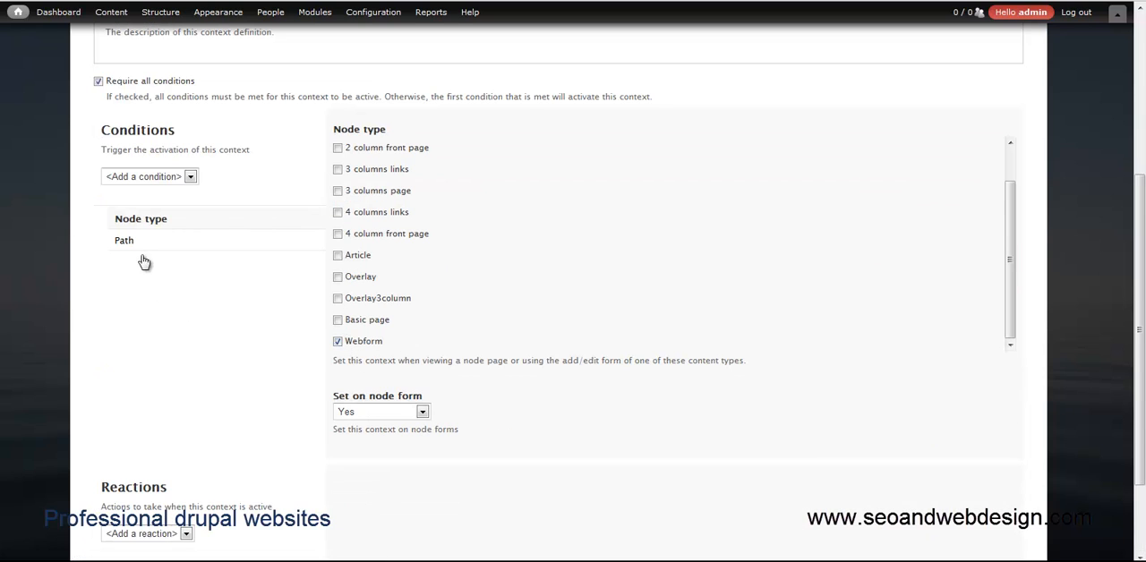
pyautogui.click(124, 240)
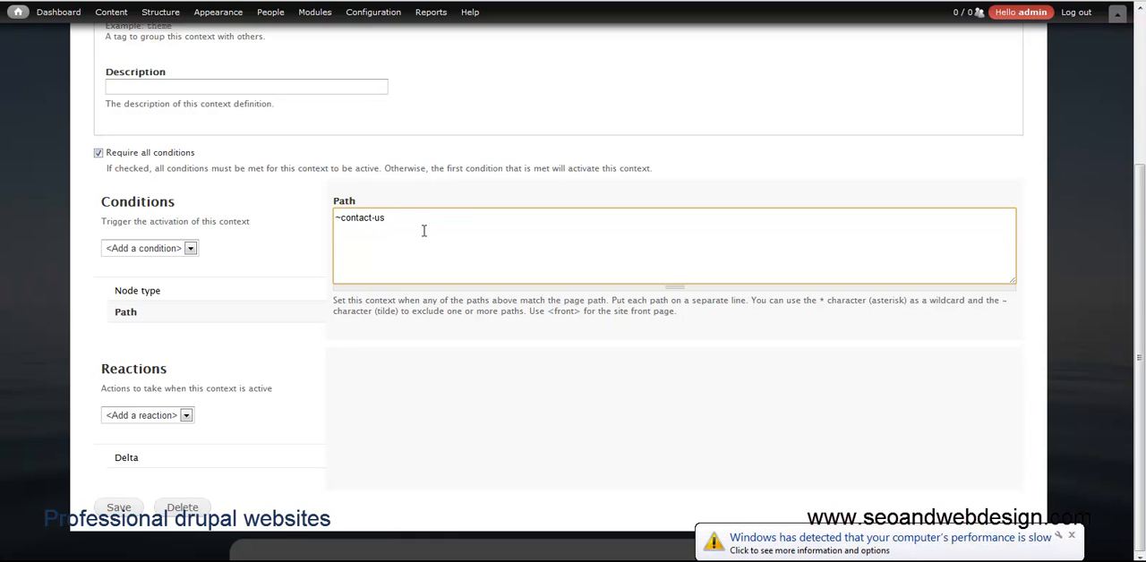
pyautogui.moveTo(410, 234)
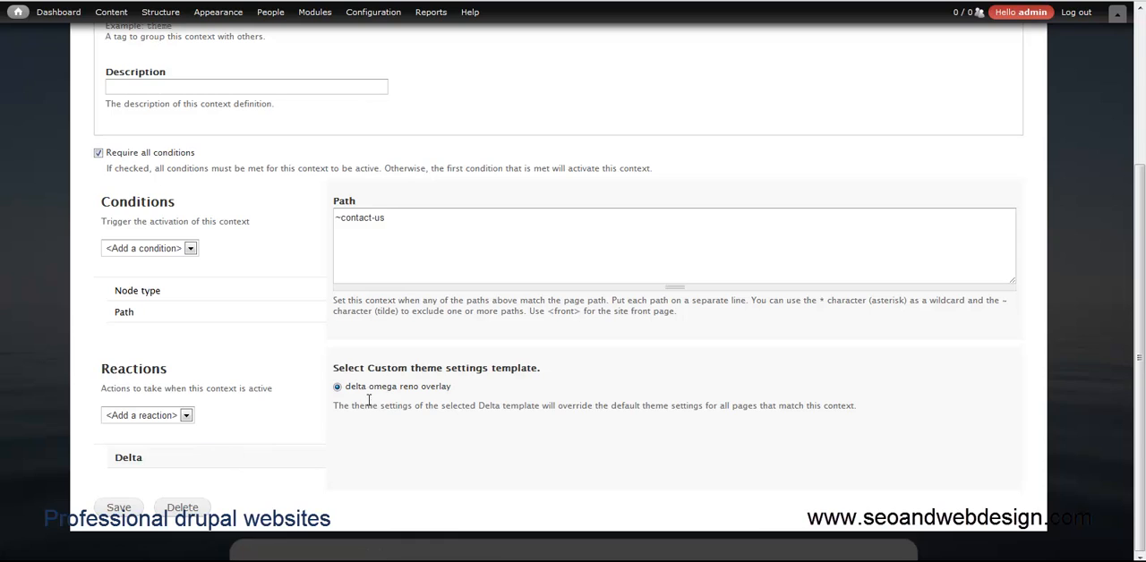
pyautogui.moveTo(171, 302)
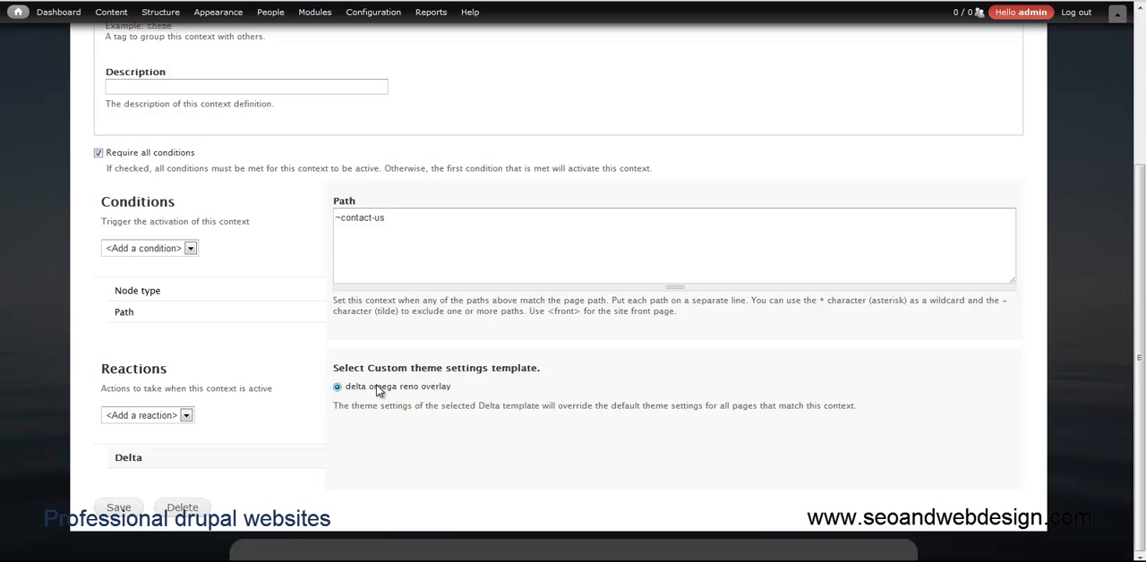
pyautogui.moveTo(419, 399)
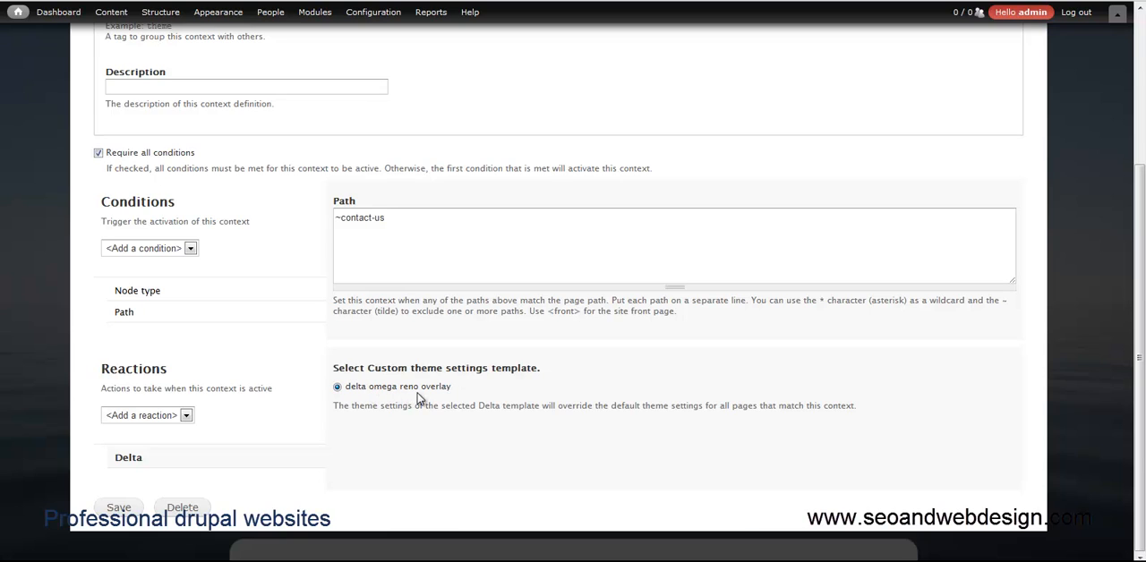
pyautogui.moveTo(379, 401)
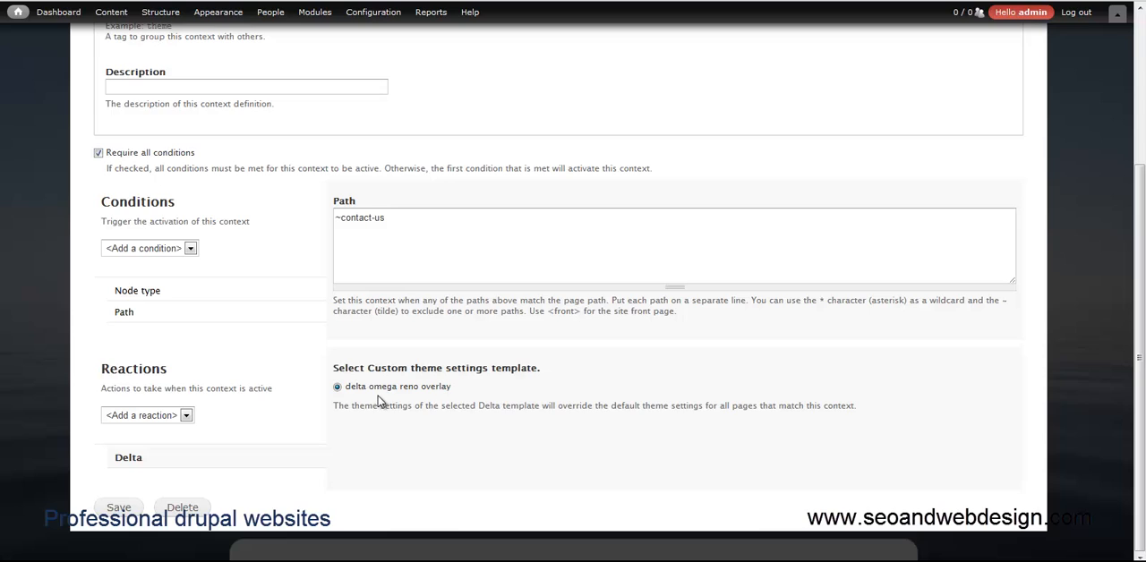
pyautogui.moveTo(463, 394)
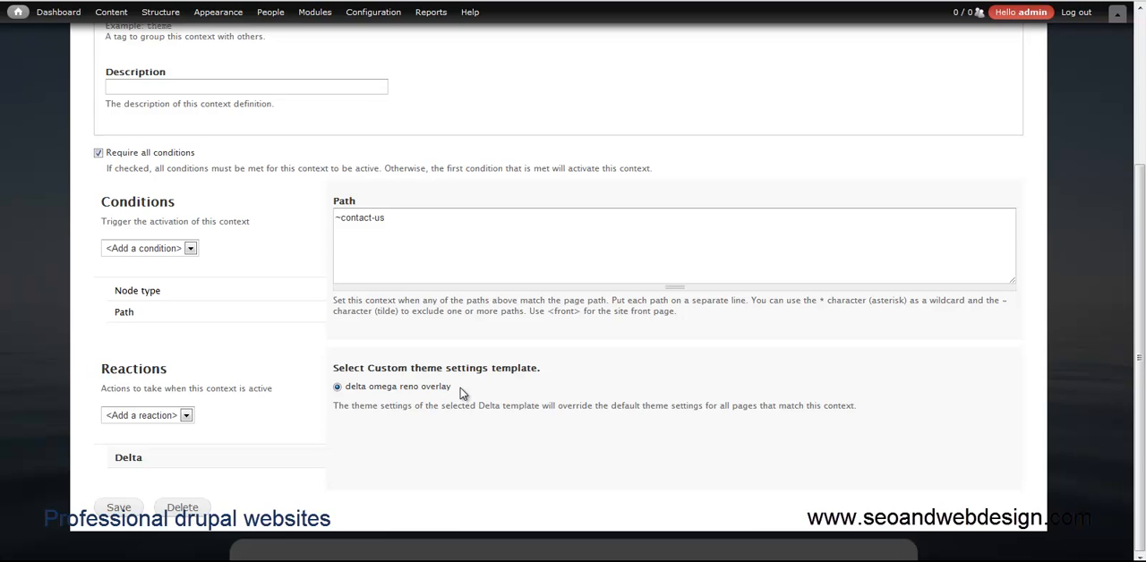
pyautogui.moveTo(250, 437)
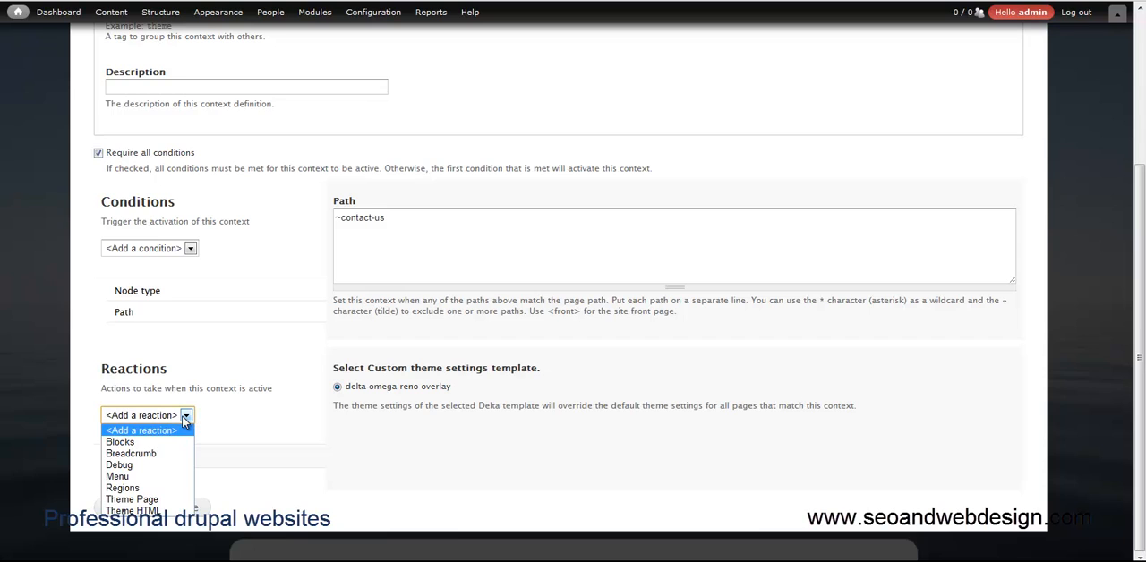
# Add a Menu reaction to overlayforms, leaving its menu at '-- None --'.
pyautogui.click(119, 442)
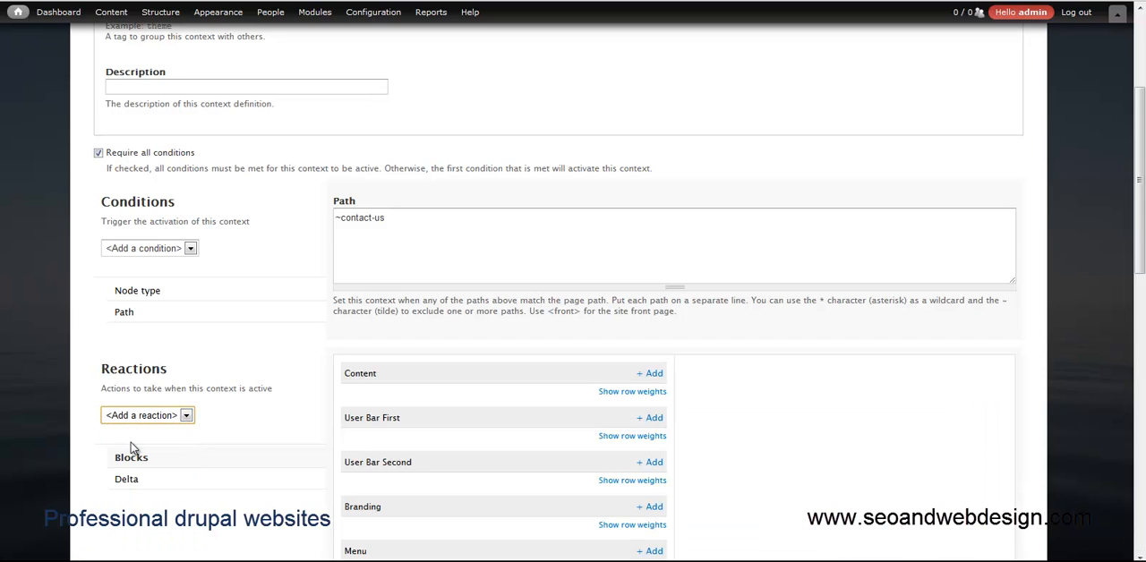
pyautogui.scroll(-3)
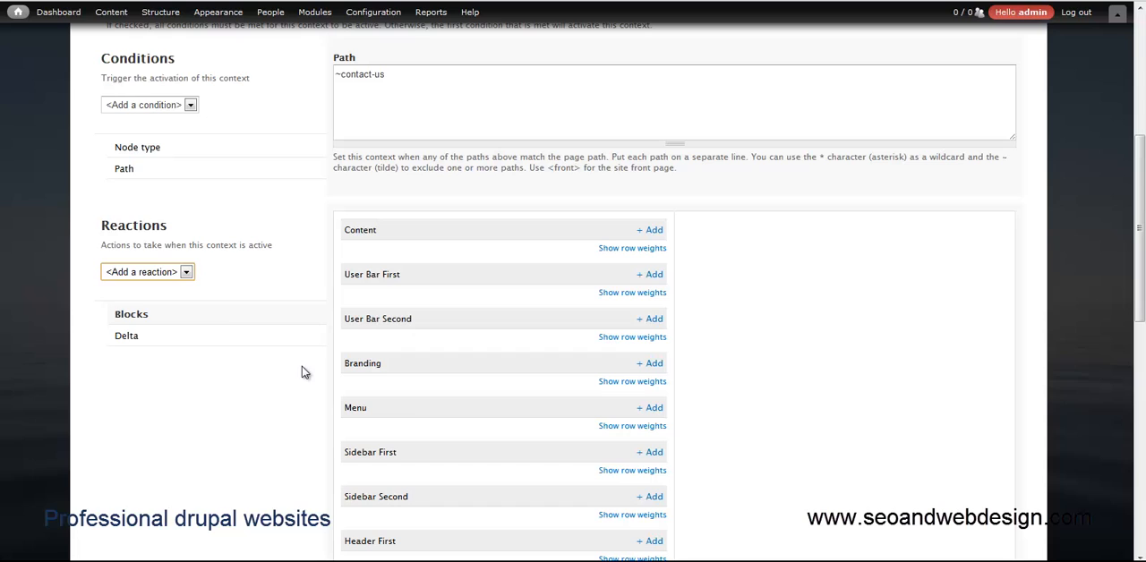
pyautogui.moveTo(179, 168)
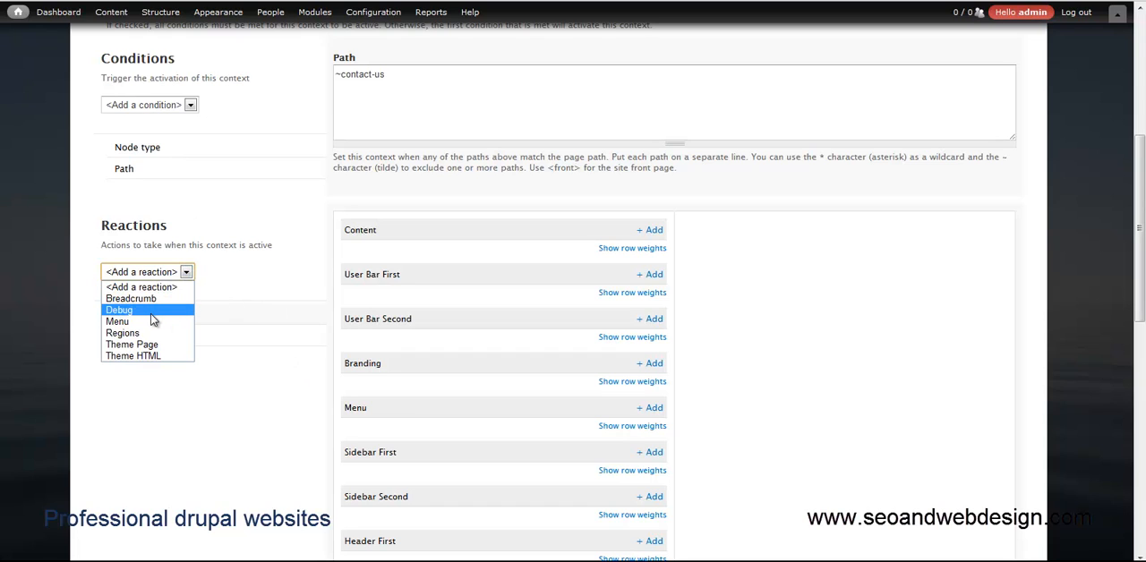
pyautogui.click(116, 320)
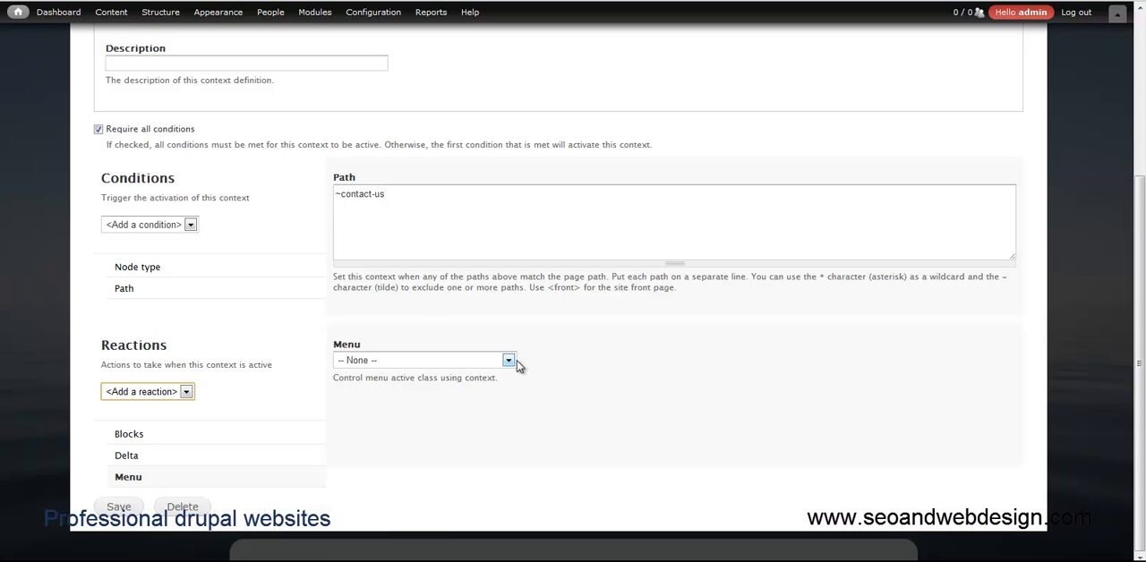
pyautogui.click(509, 360)
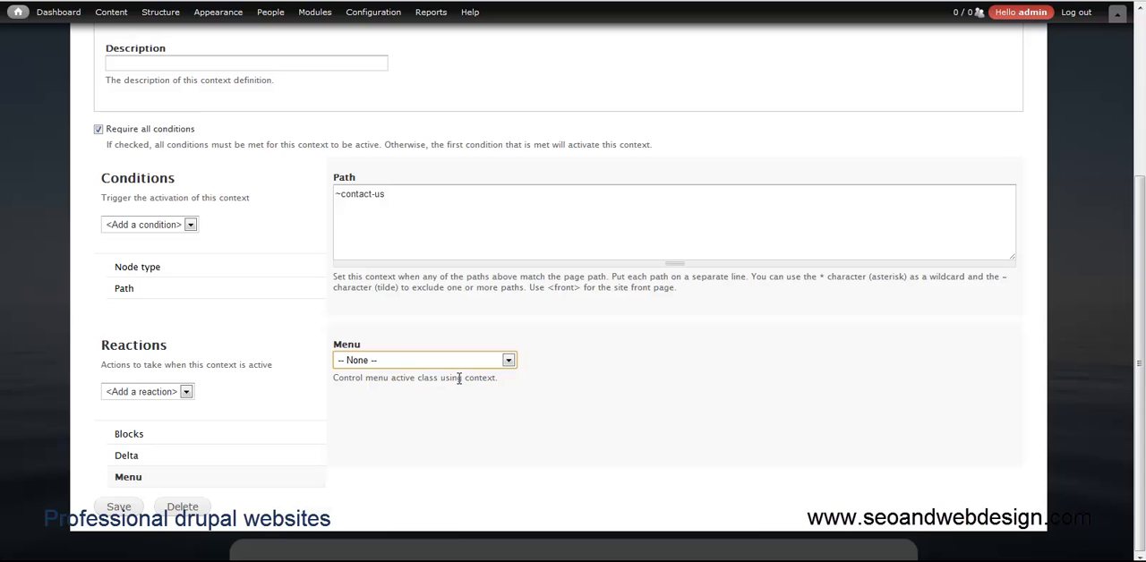
pyautogui.moveTo(528, 386)
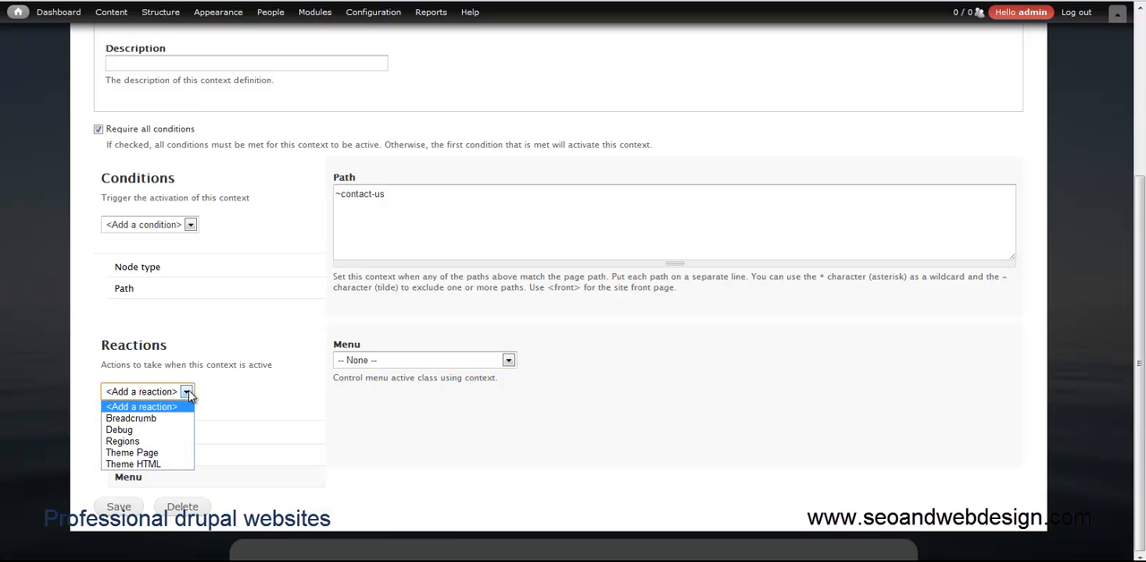
# Add a Regions reaction and expand the Garland and Omegareno region lists, leaving all unchecked.
pyautogui.click(123, 441)
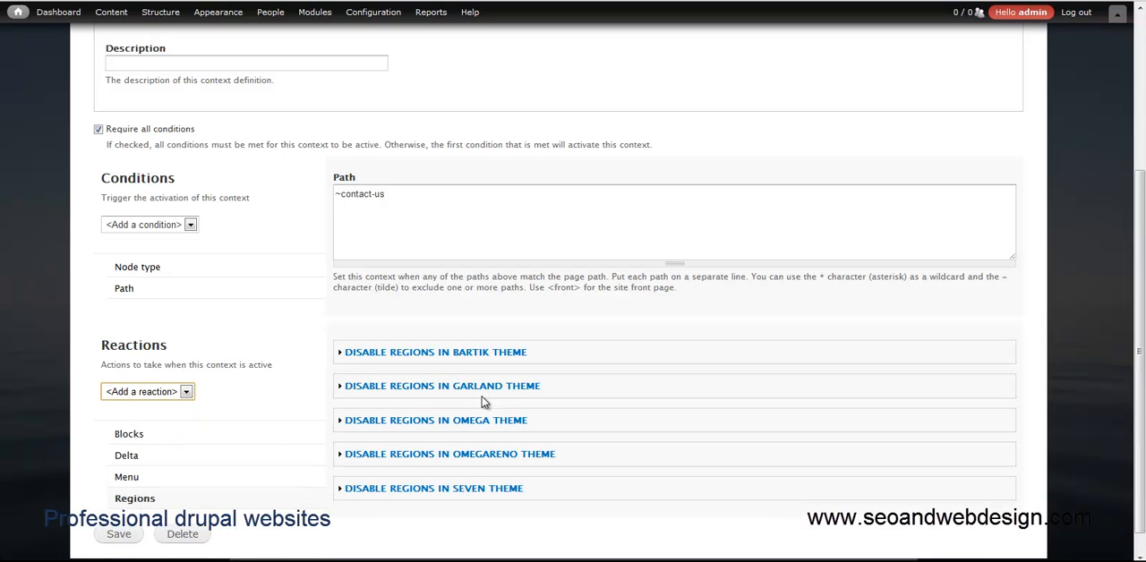
pyautogui.moveTo(305, 393)
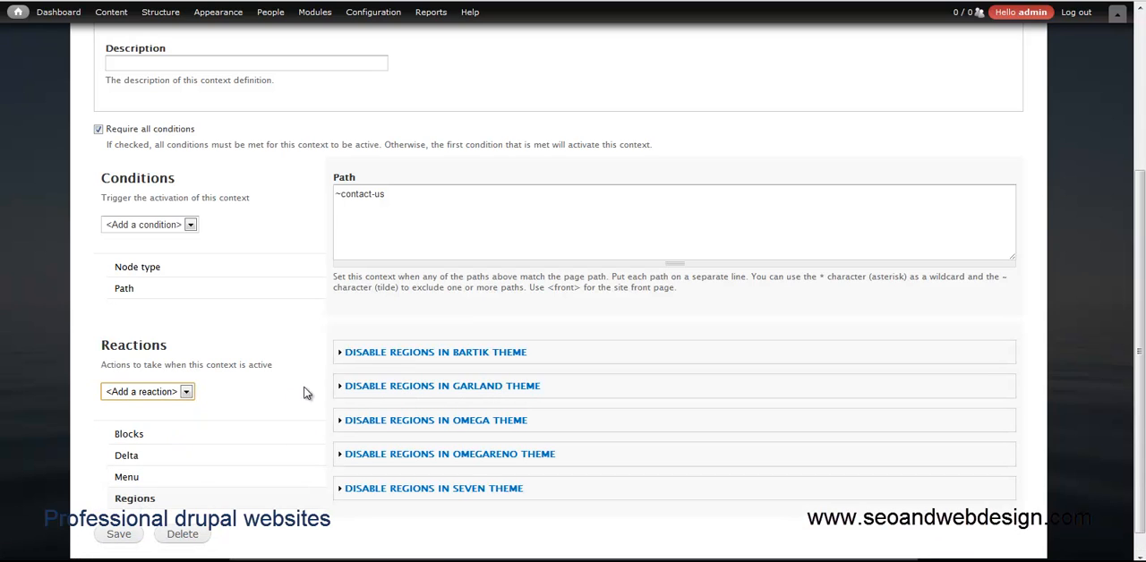
pyautogui.moveTo(394, 358)
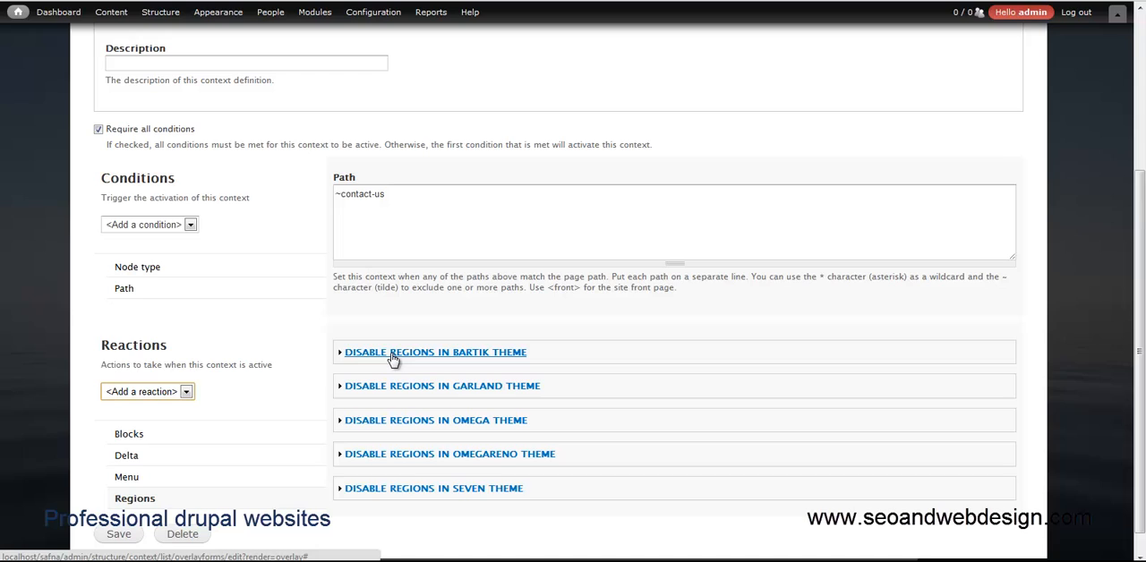
pyautogui.moveTo(429, 359)
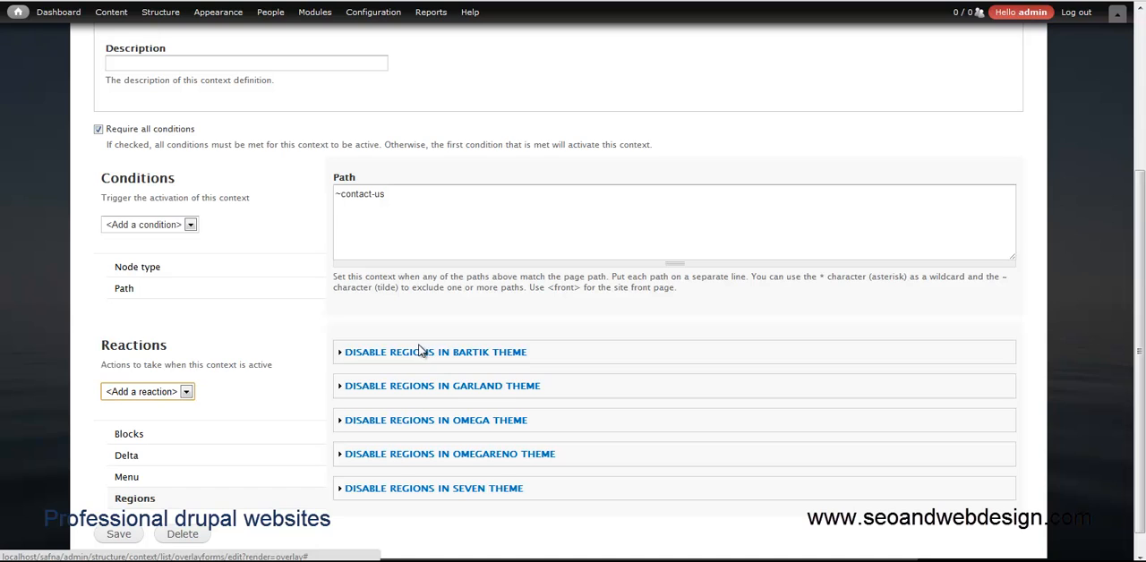
pyautogui.moveTo(366, 95)
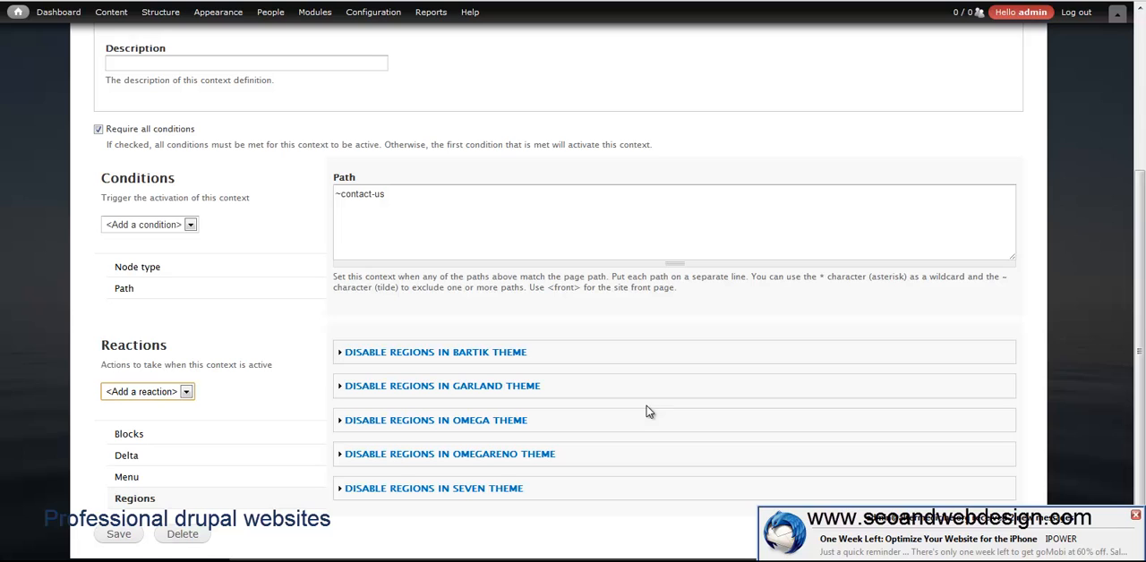
pyautogui.moveTo(332, 466)
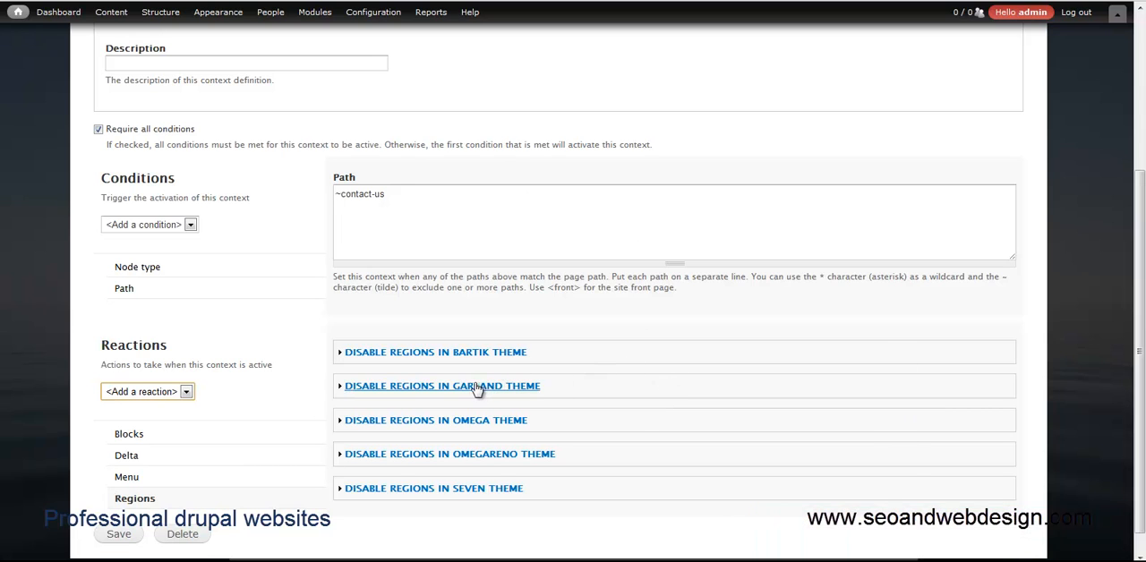
pyautogui.click(442, 386)
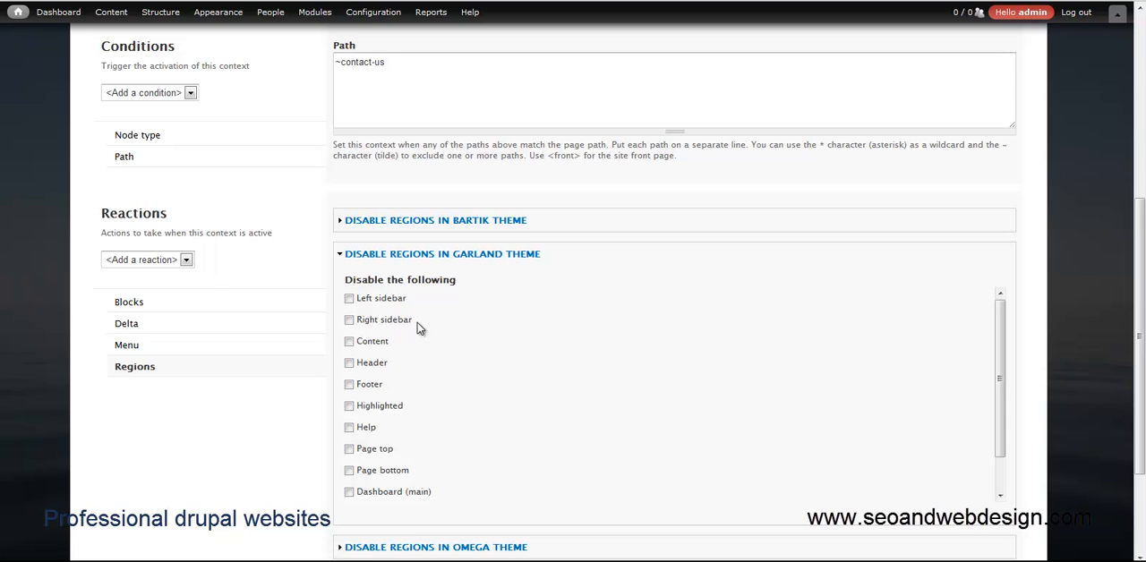
pyautogui.moveTo(363, 297)
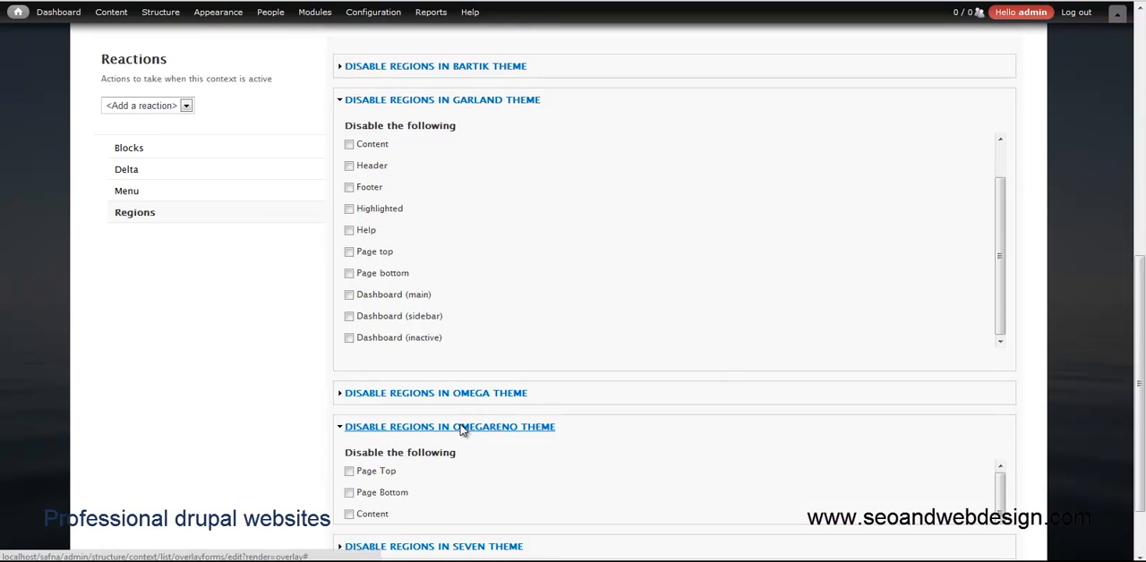
pyautogui.scroll(-3)
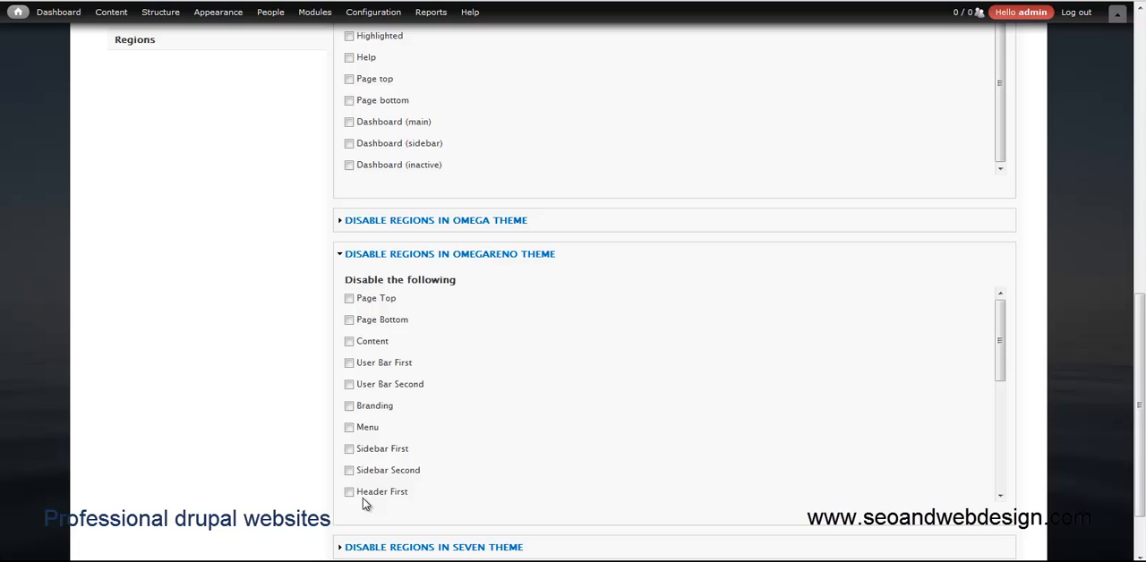
pyautogui.moveTo(446, 360)
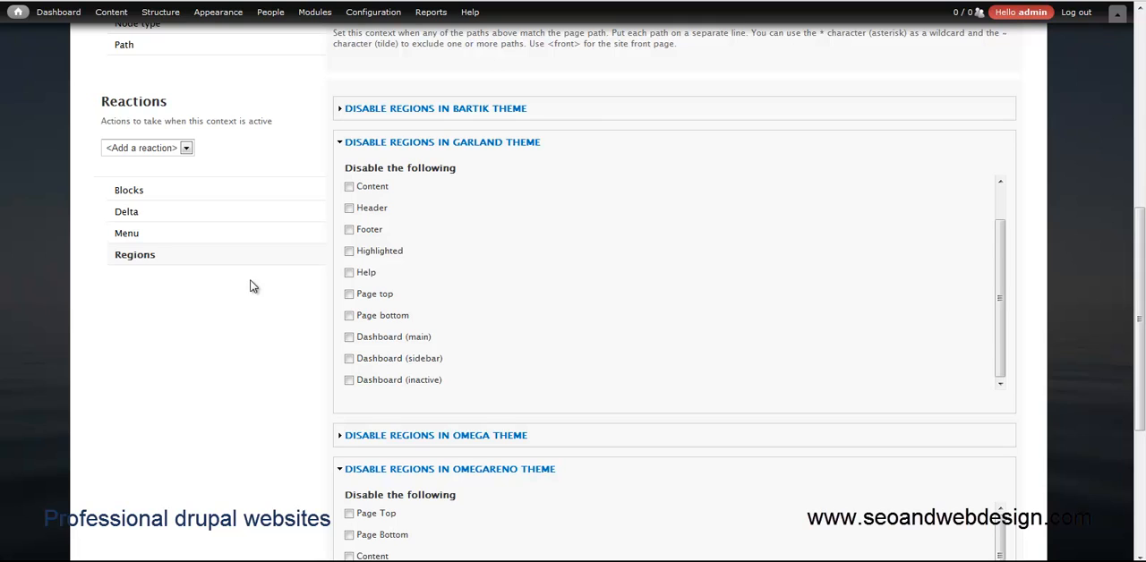
pyautogui.scroll(-3)
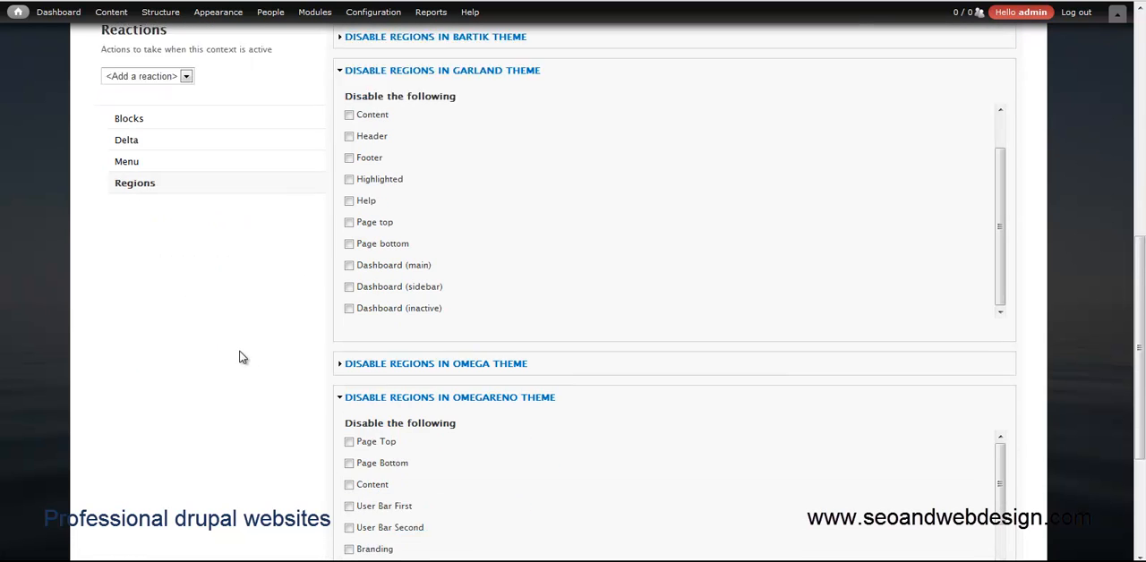
pyautogui.scroll(-3)
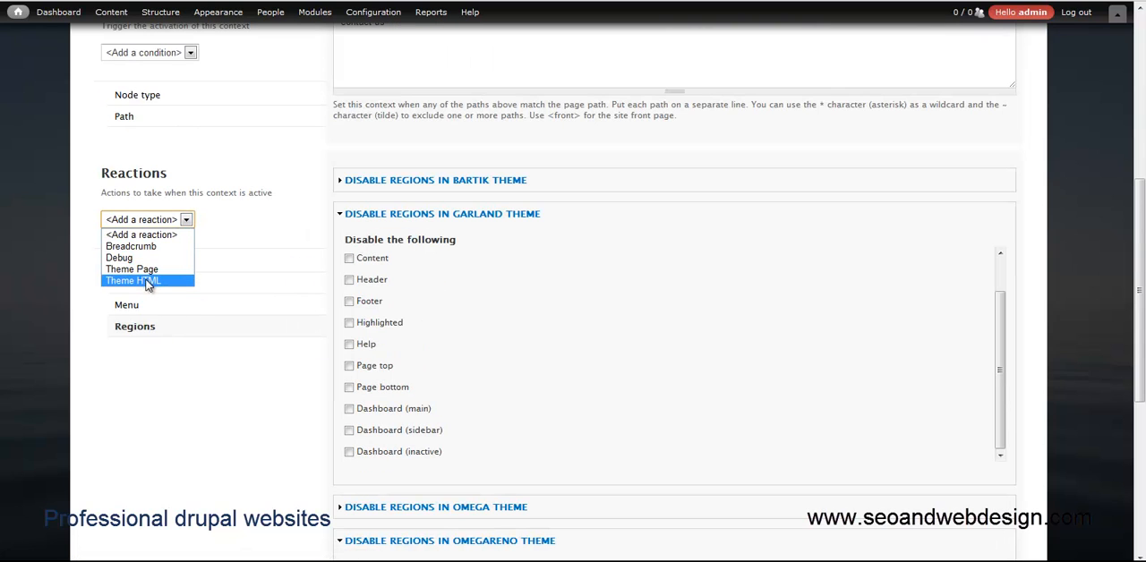
pyautogui.click(131, 280)
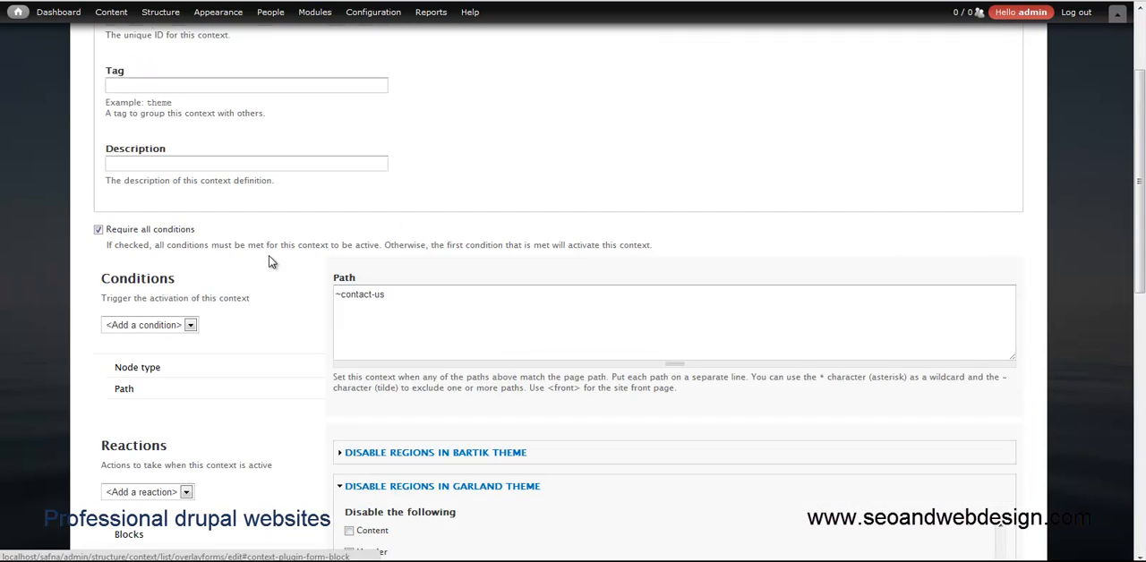
pyautogui.scroll(-3)
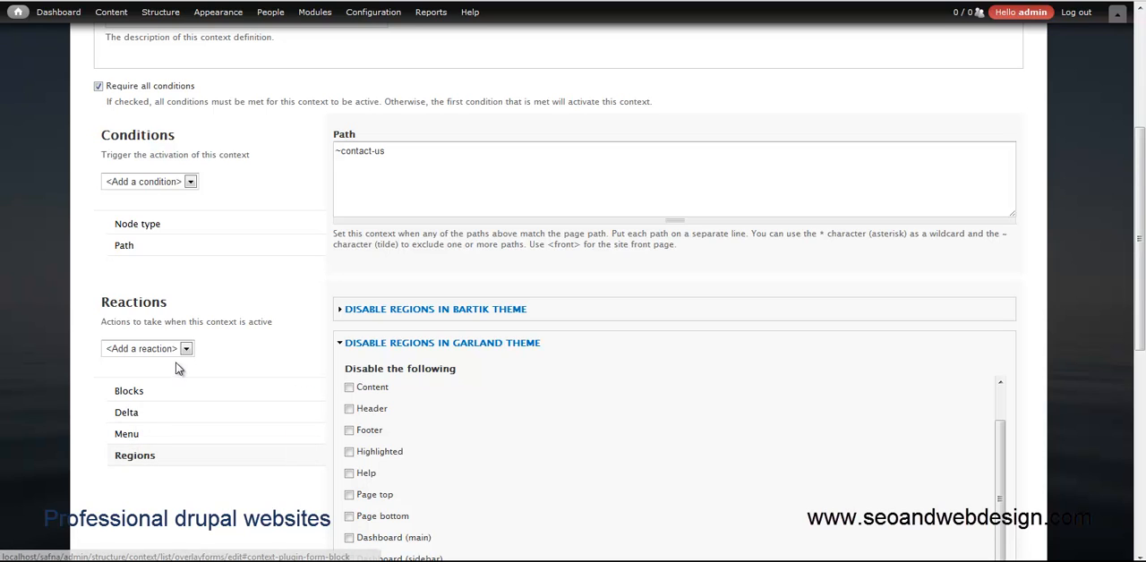
pyautogui.moveTo(126, 414)
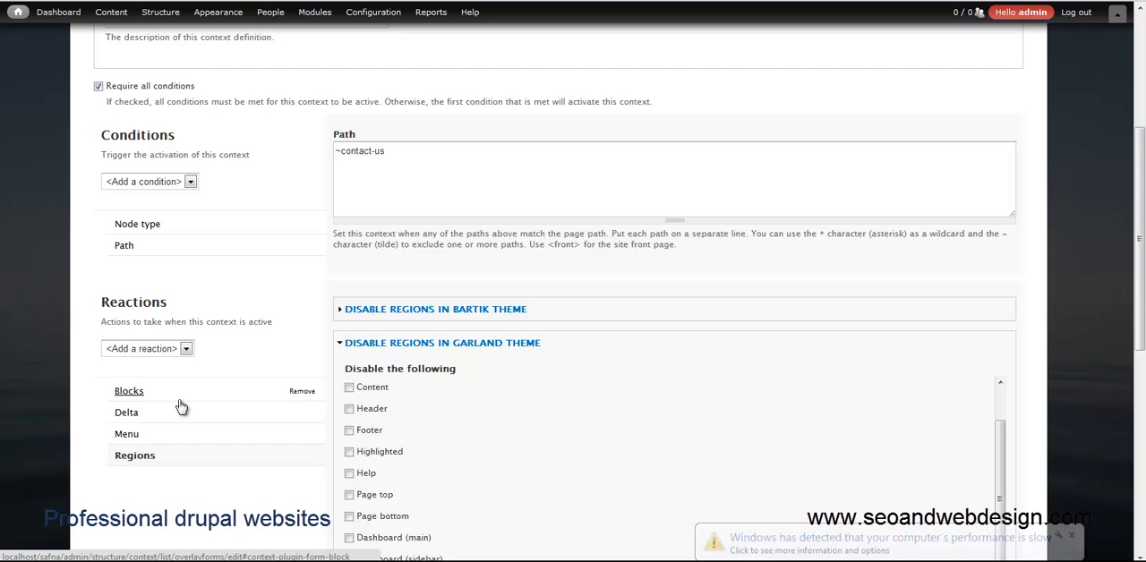
pyautogui.scroll(-3)
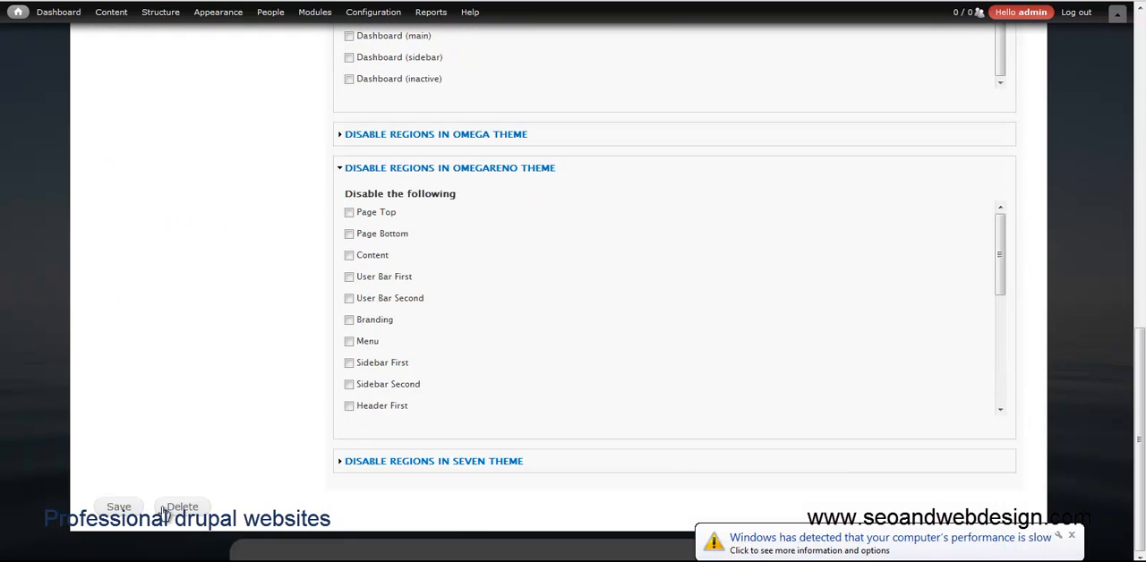
pyautogui.moveTo(539, 170)
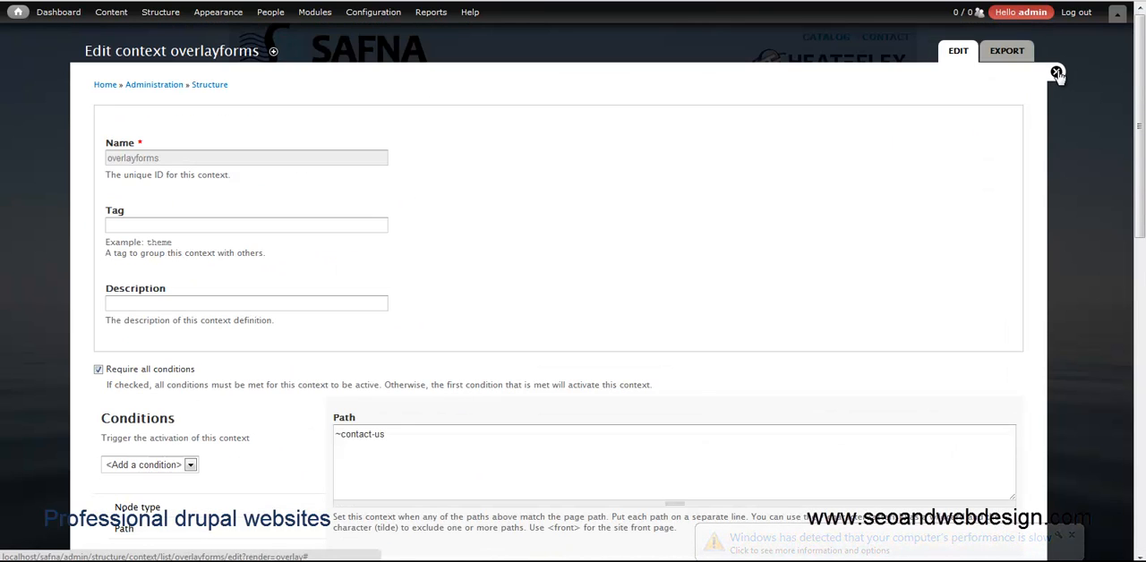
# Close the 'Edit context overlayforms' overlay to return to the Safna site page.
pyautogui.click(1057, 72)
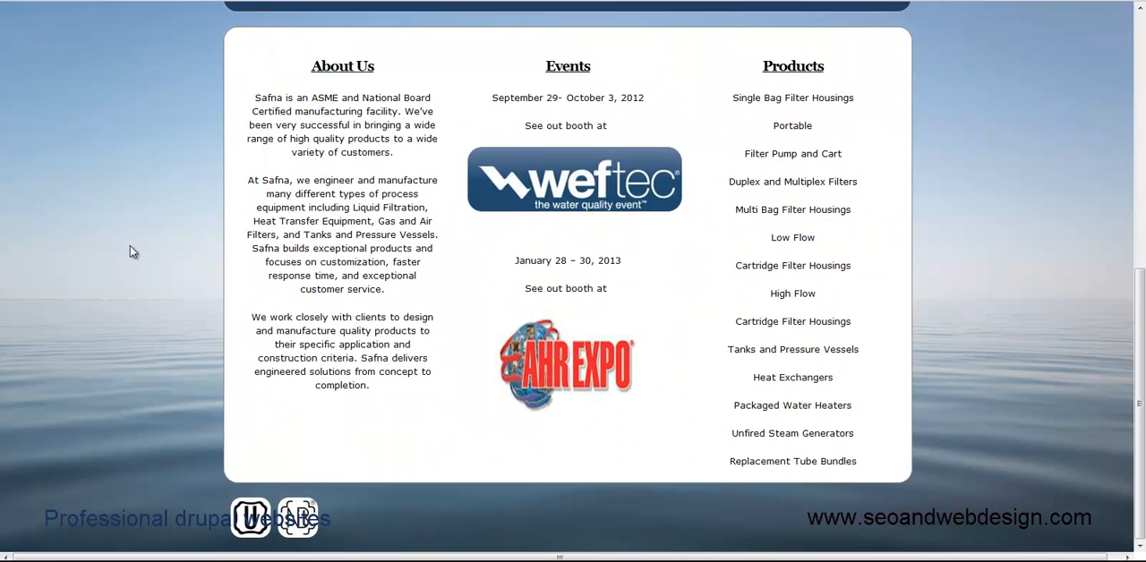
pyautogui.moveTo(137, 248)
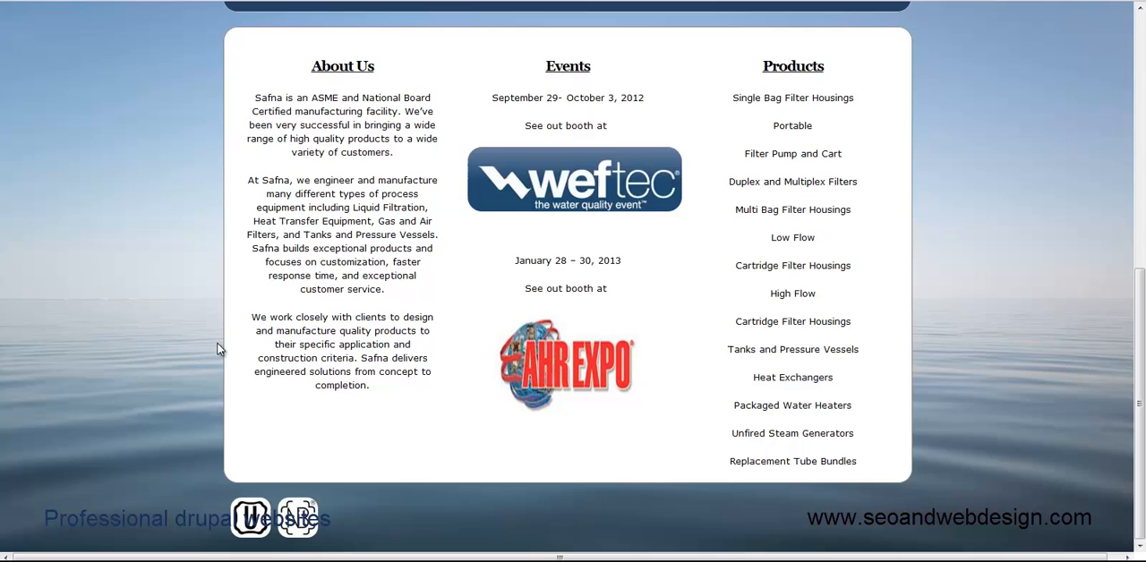
pyautogui.moveTo(206, 298)
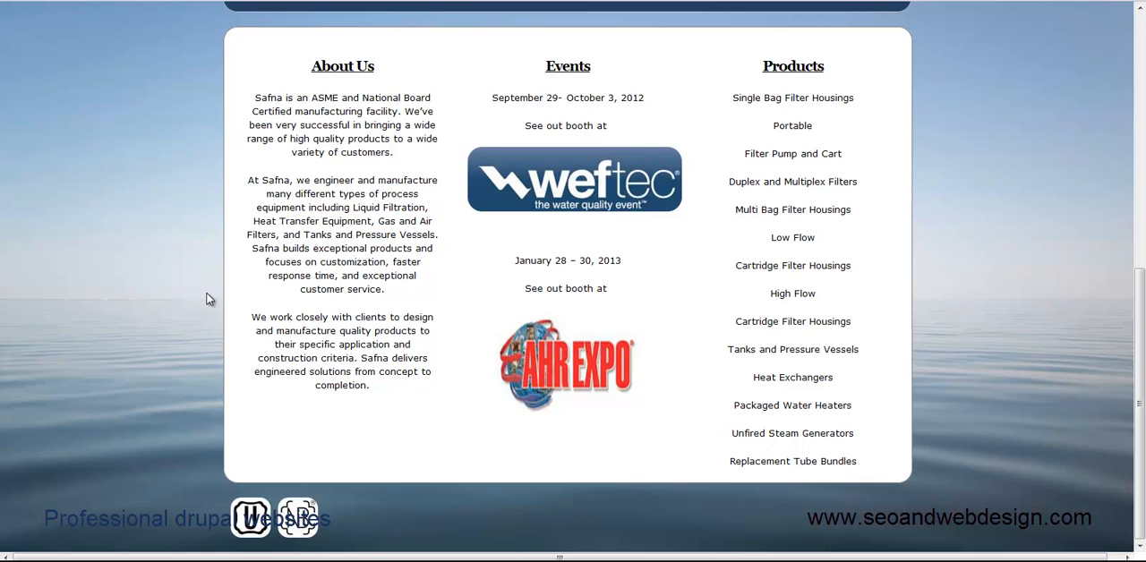
pyautogui.moveTo(195, 508)
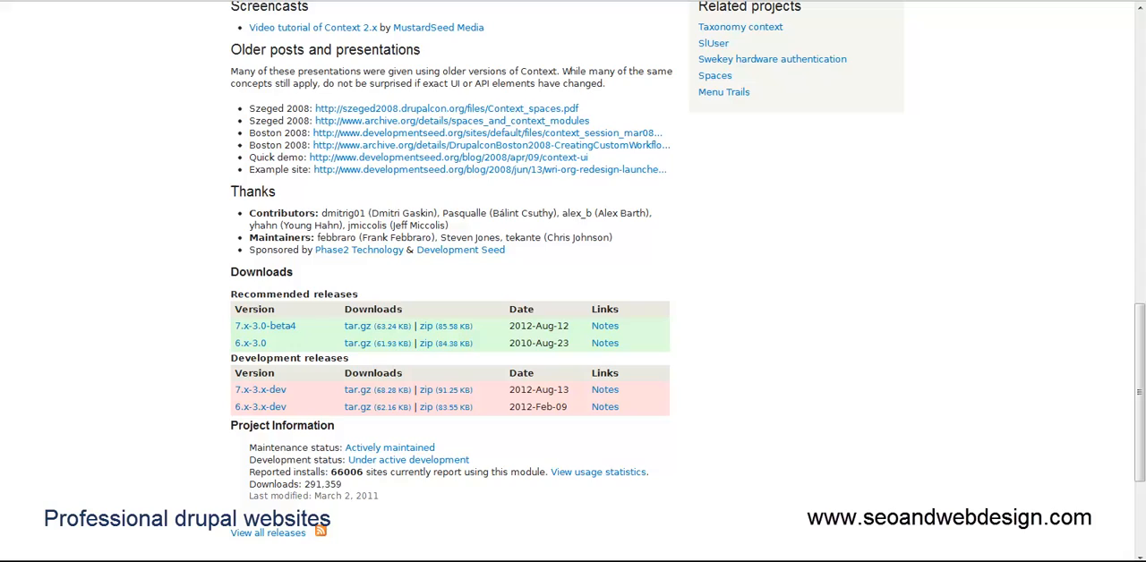
# Scroll through the Context project page's Dependencies and Downloads sections on Drupal.org.
pyautogui.scroll(3)
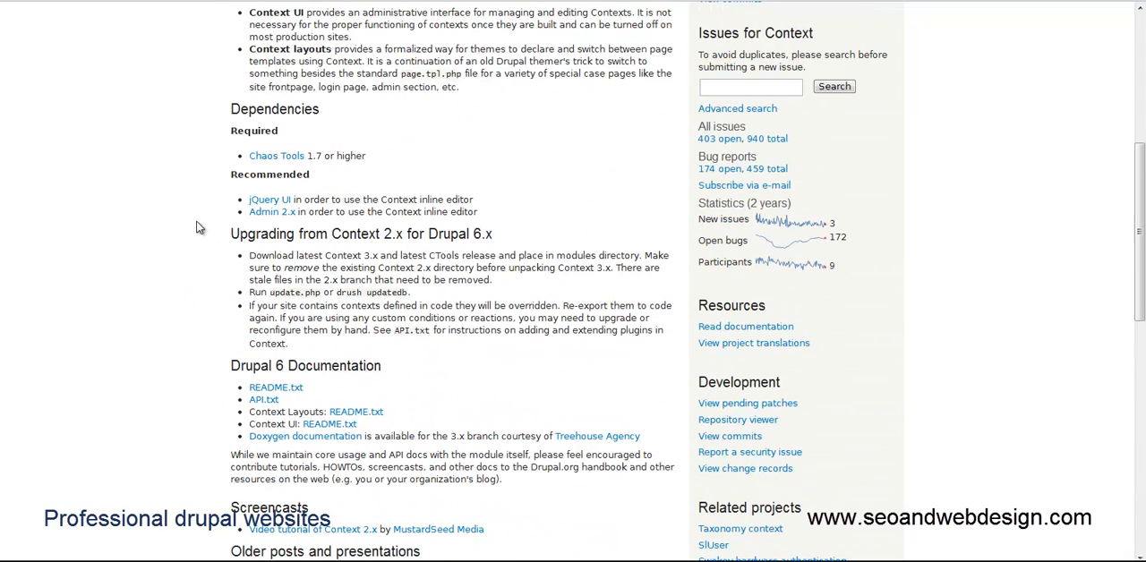
pyautogui.scroll(-3)
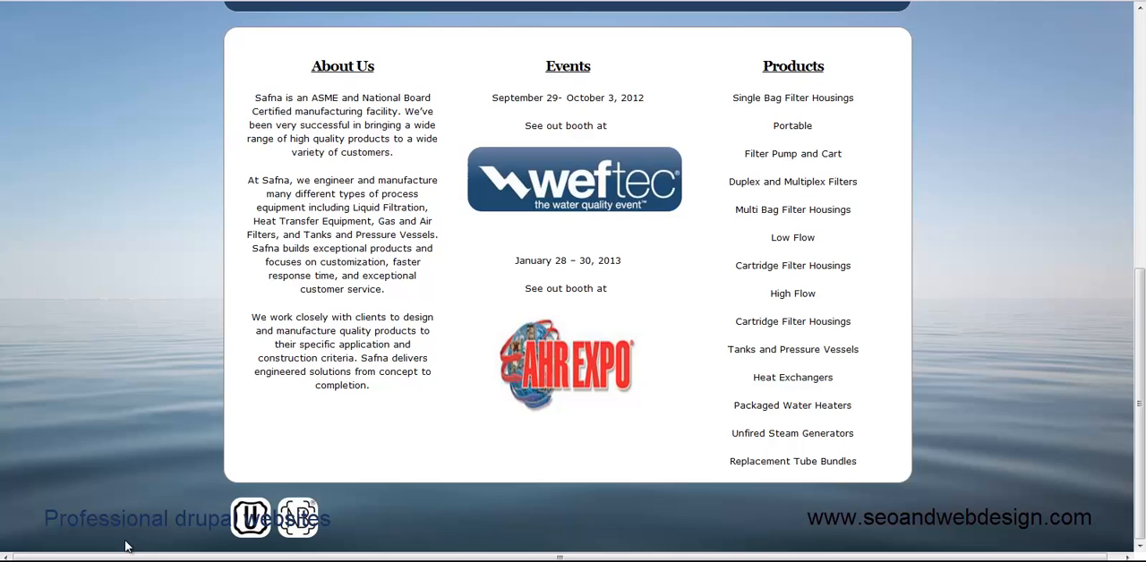
pyautogui.moveTo(624, 500)
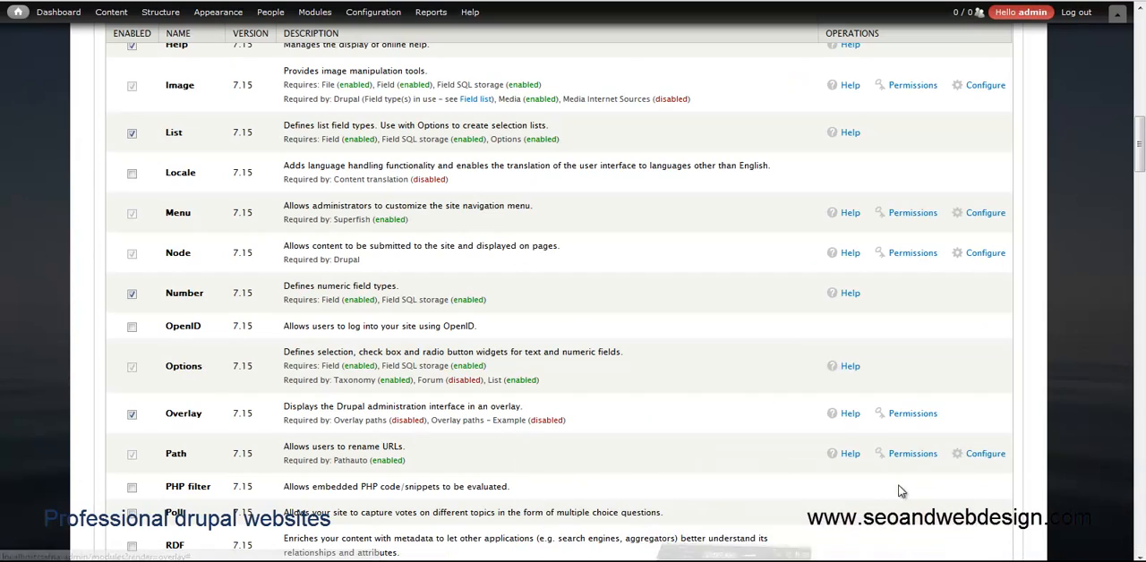
pyautogui.moveTo(76, 340)
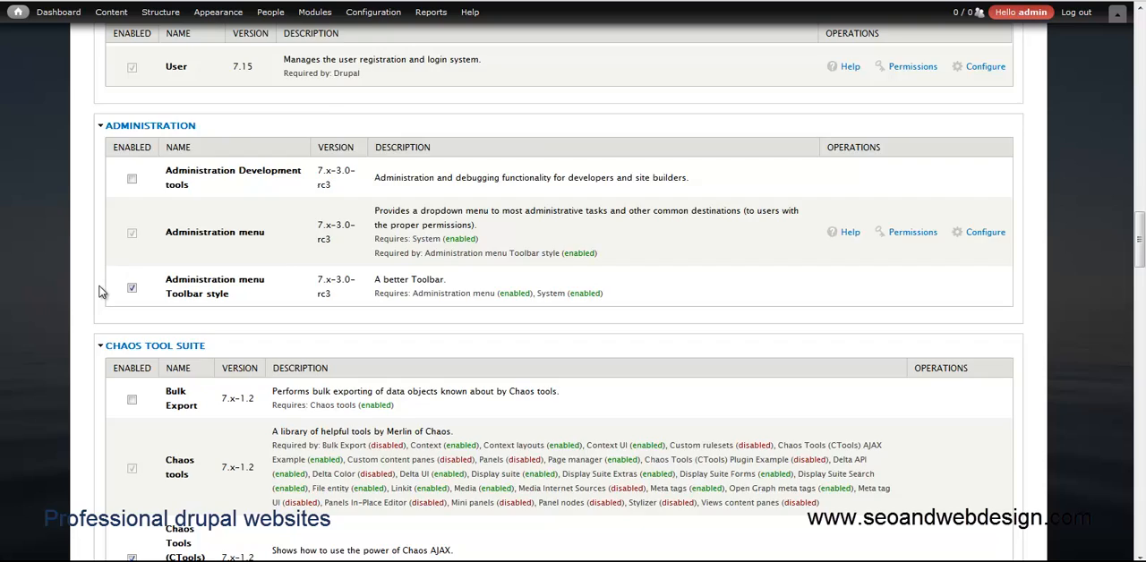
# Enable Context layouts in the Modules list's CONTEXT section, alongside Context and Context UI.
pyautogui.scroll(-3)
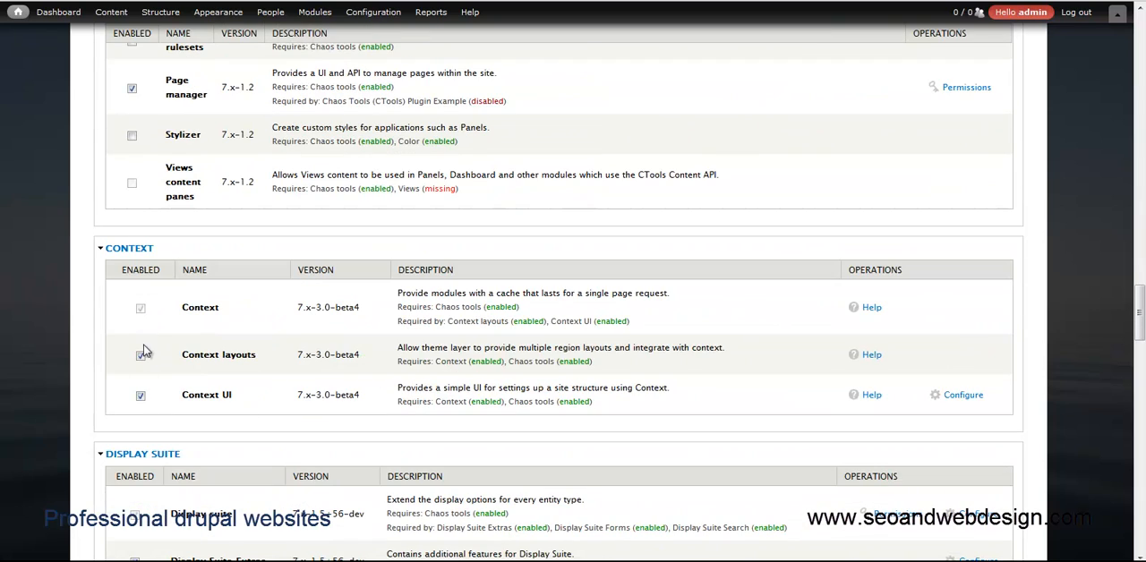
pyautogui.click(140, 356)
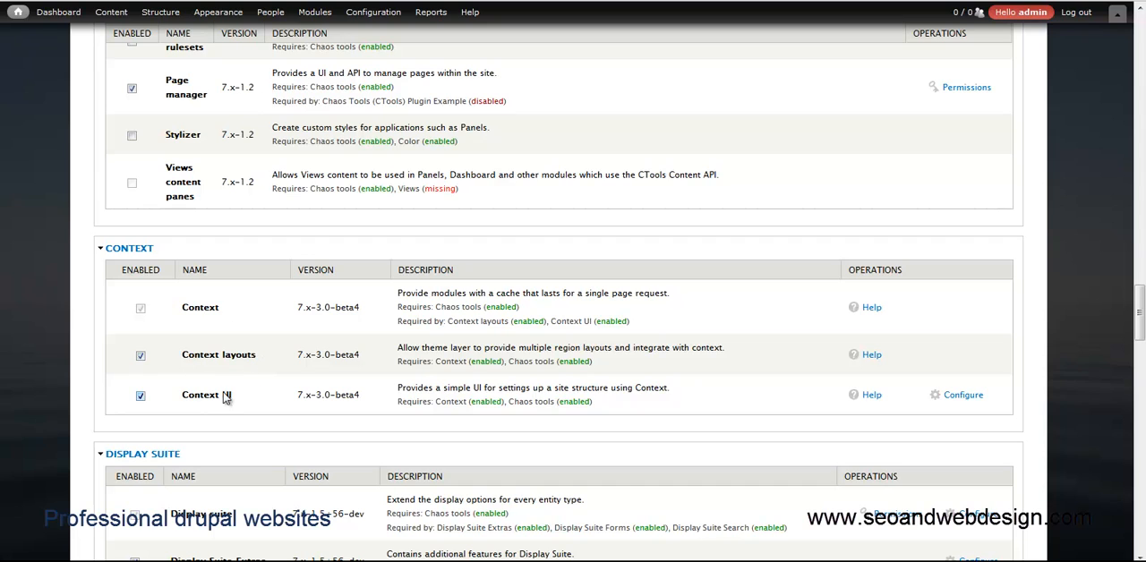
pyautogui.scroll(-3)
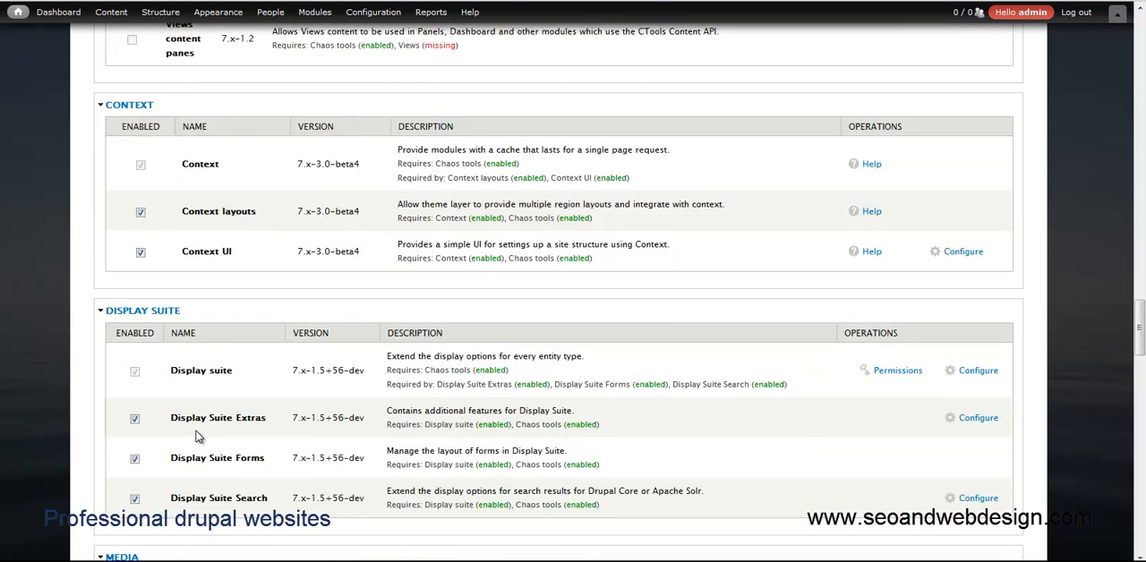
pyautogui.scroll(-3)
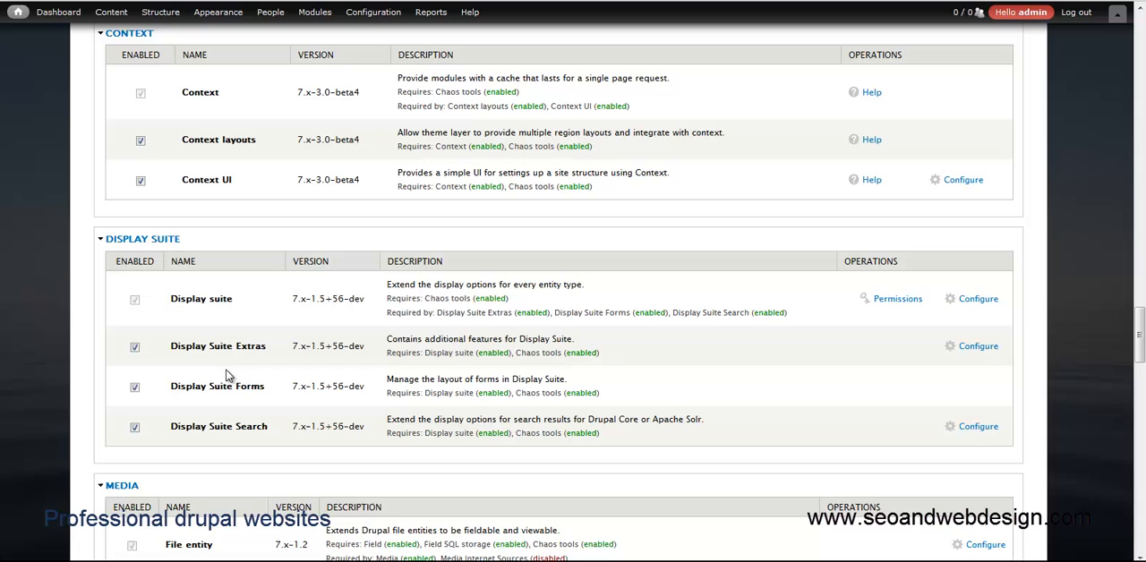